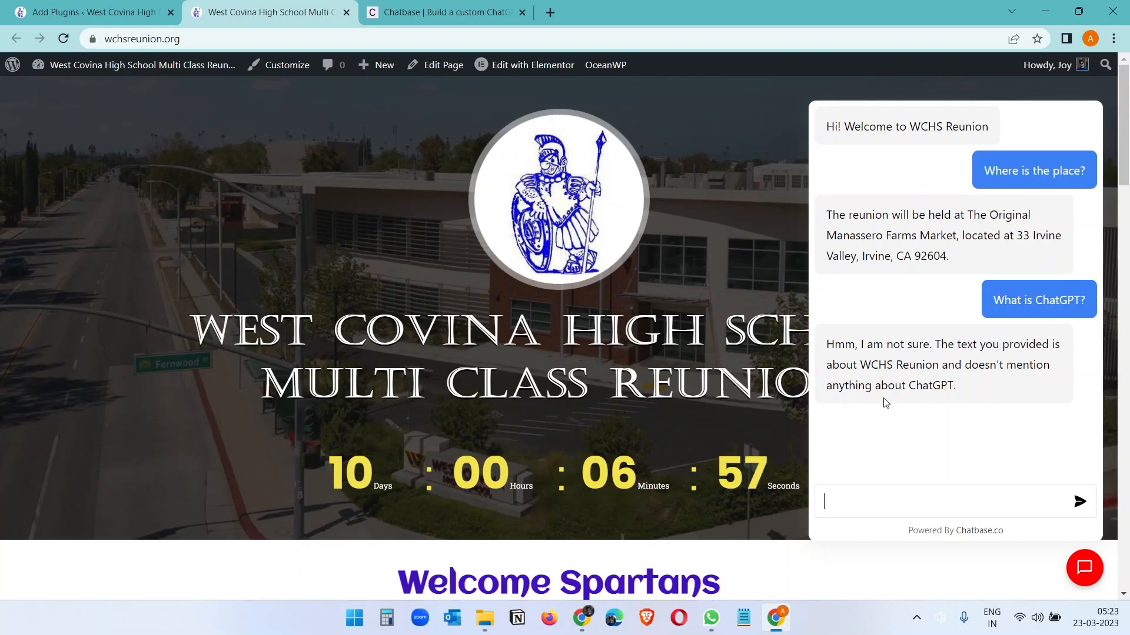
{"action": "mouse_move", "coordinate": [554, 363]}
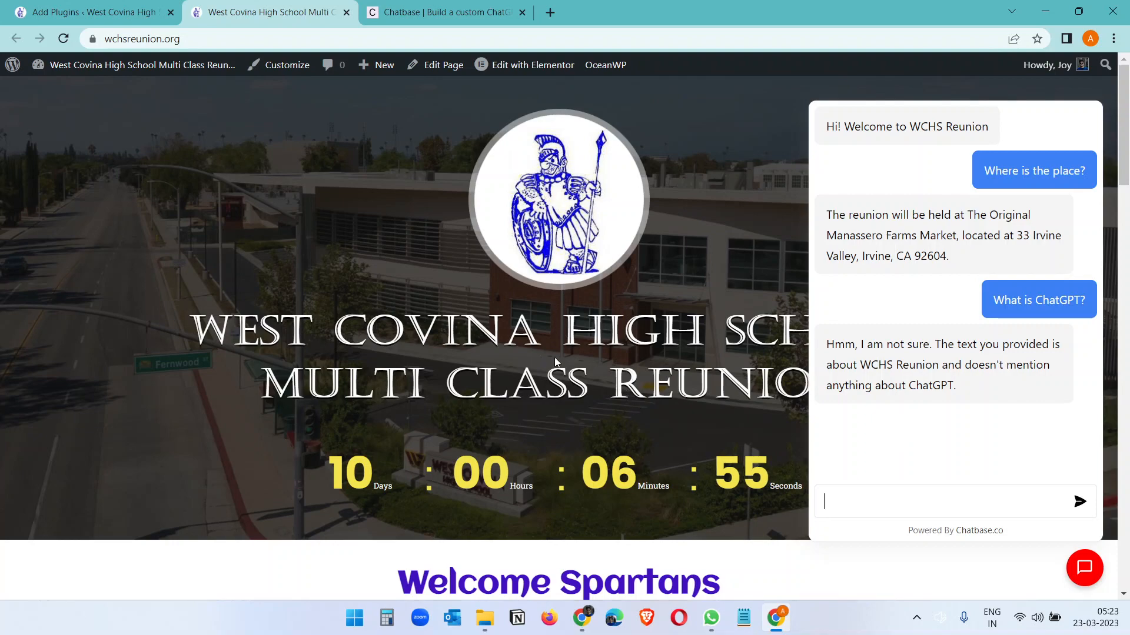
Ask the site's chat bubble about payment and location, then start a new browser tab.
{"action": "left_click", "coordinate": [1084, 567]}
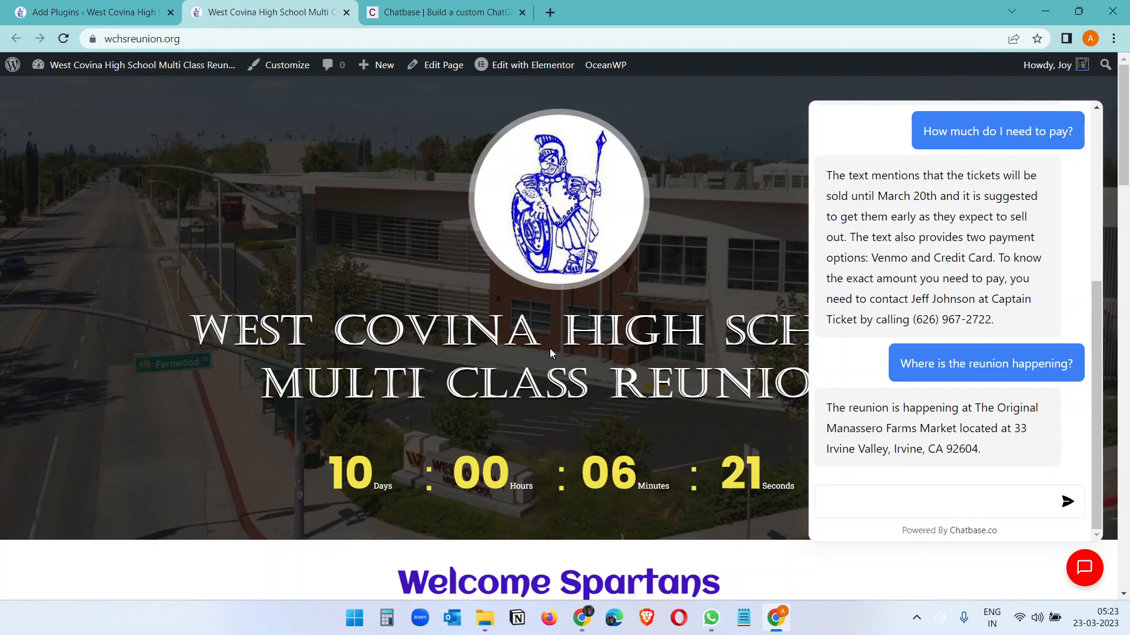
{"action": "left_click", "coordinate": [550, 12]}
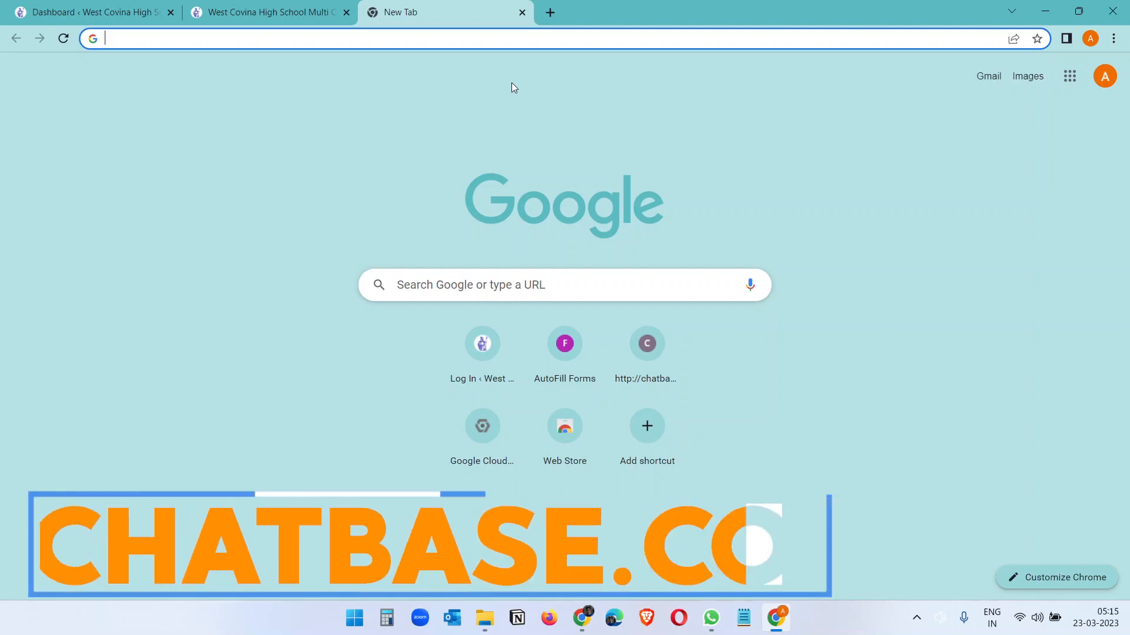
Go to chatbase.co and sign in with the Google account.
{"action": "type", "text": "chatbase.co"}
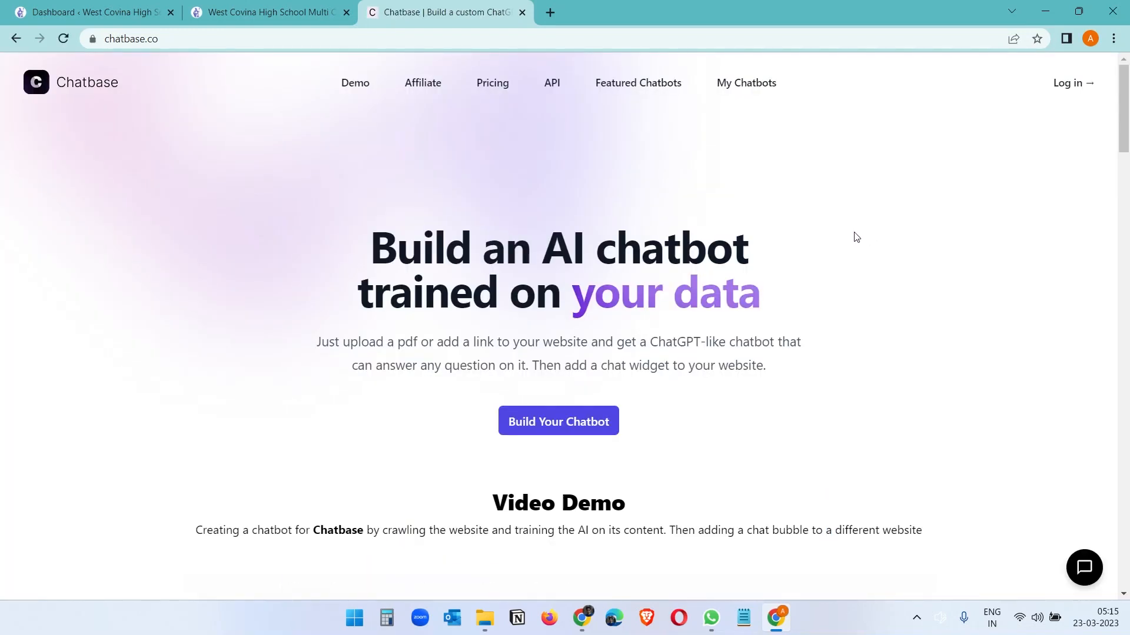
{"action": "left_click", "coordinate": [558, 421]}
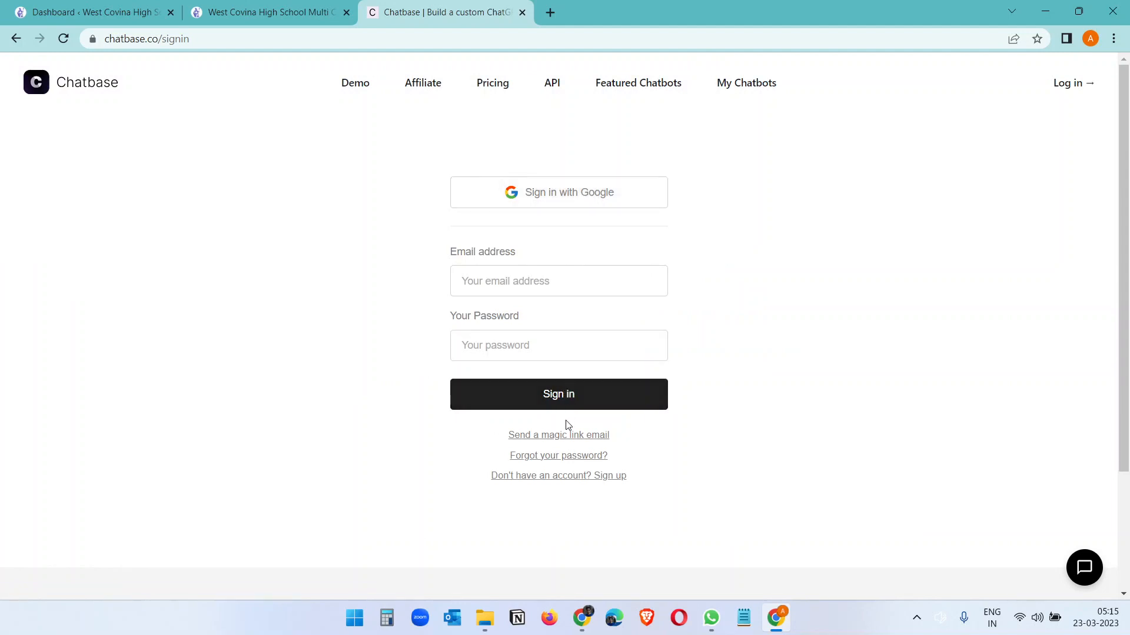
{"action": "left_click", "coordinate": [557, 475]}
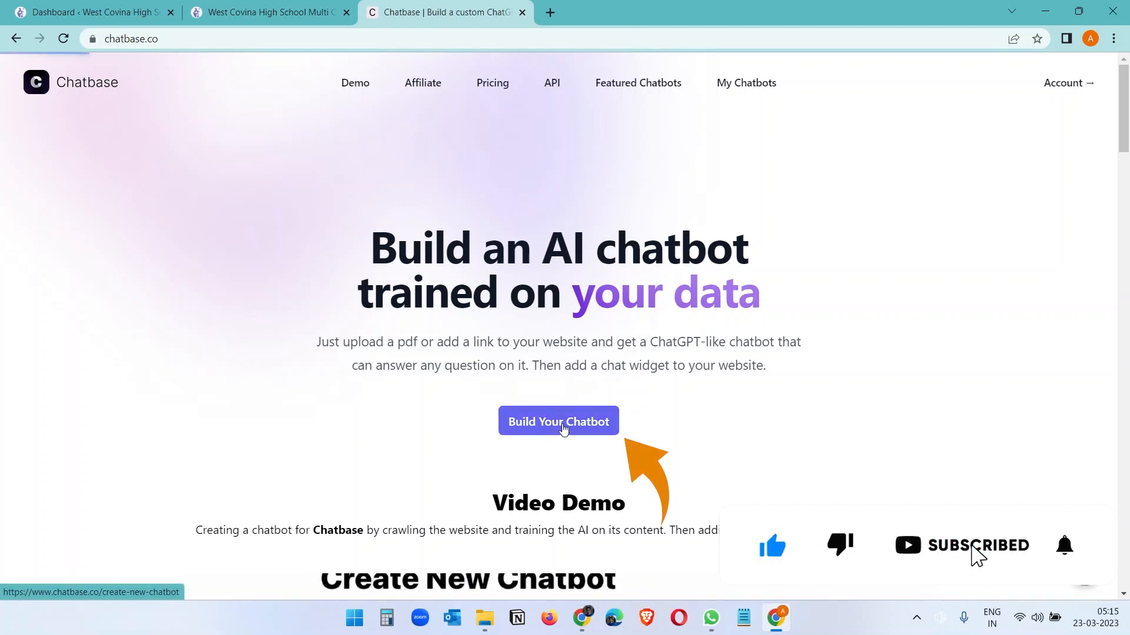
Start a new chatbot and settle on the website data source after trying pasted text.
{"action": "left_click", "coordinate": [558, 421]}
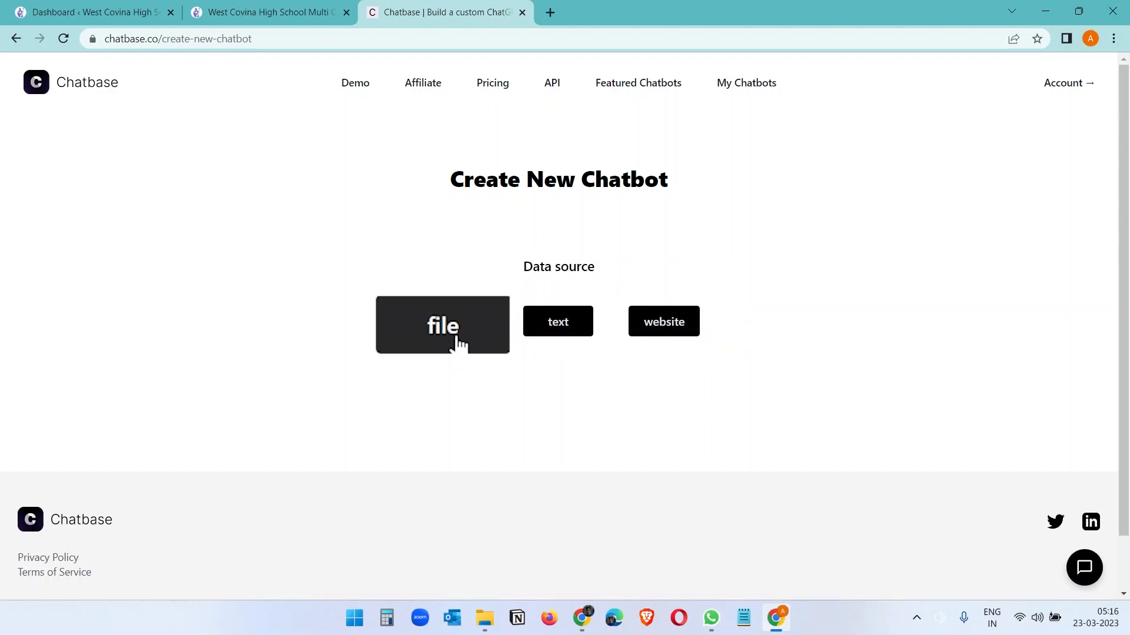
{"action": "left_click", "coordinate": [442, 324]}
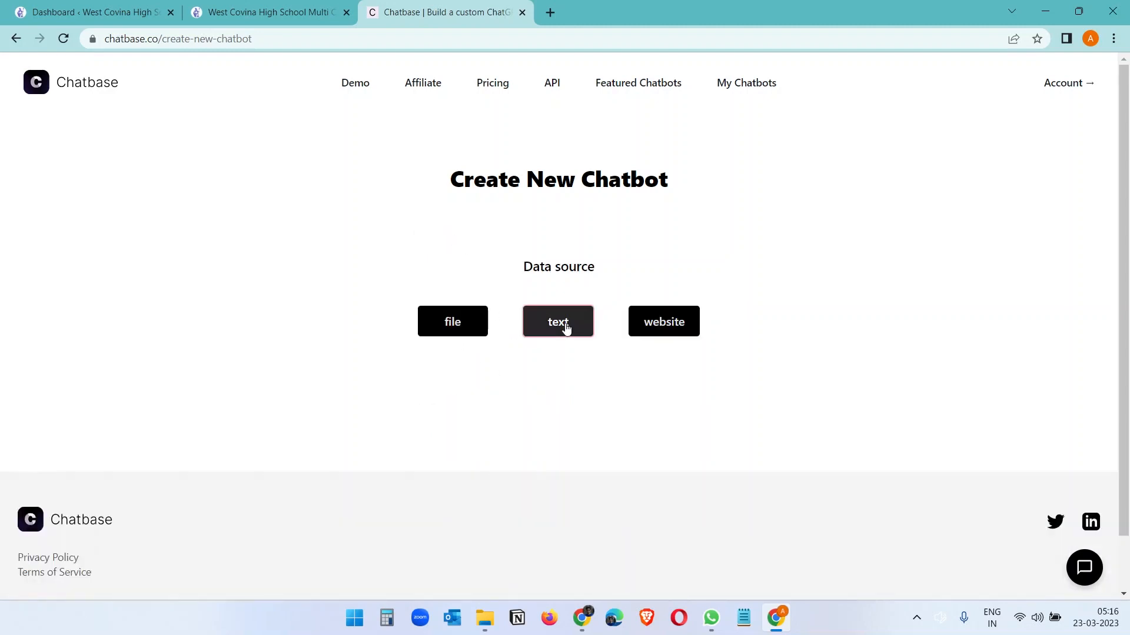
{"action": "left_click", "coordinate": [557, 321]}
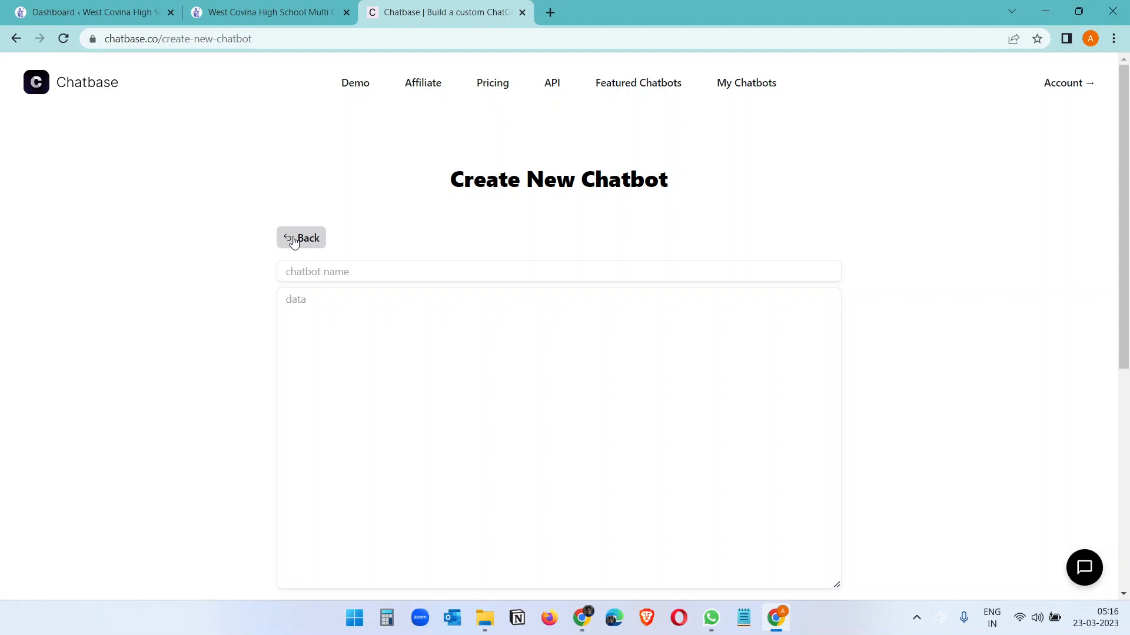
{"action": "left_click", "coordinate": [300, 237]}
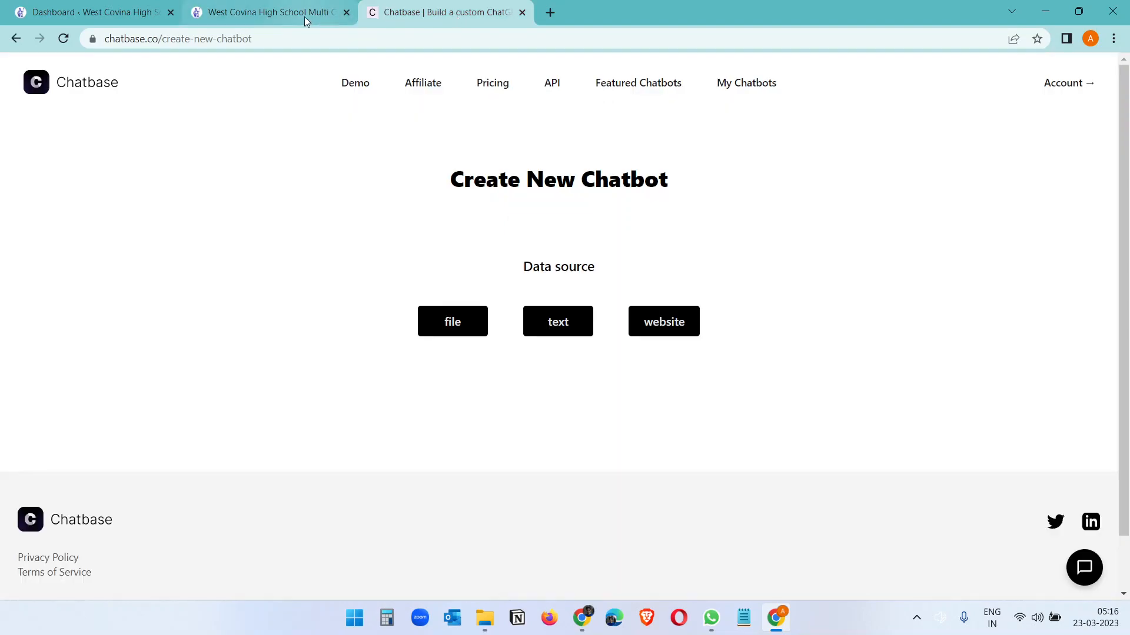
{"action": "left_click", "coordinate": [259, 12]}
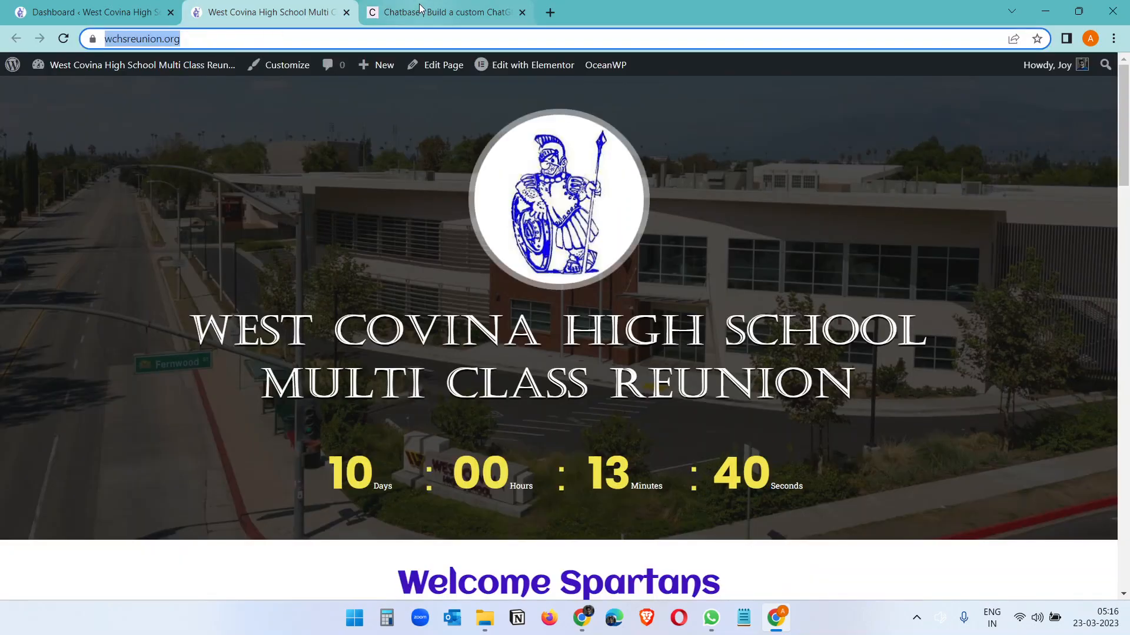
{"action": "left_click", "coordinate": [439, 12]}
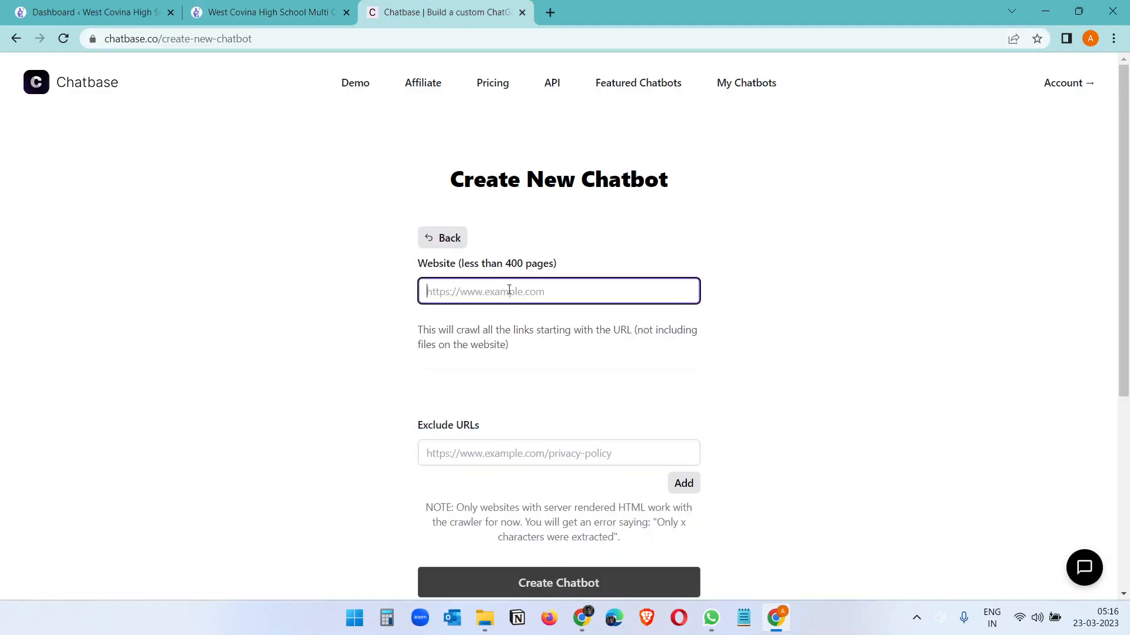
{"action": "type", "text": "https://wchsreunion.org/"}
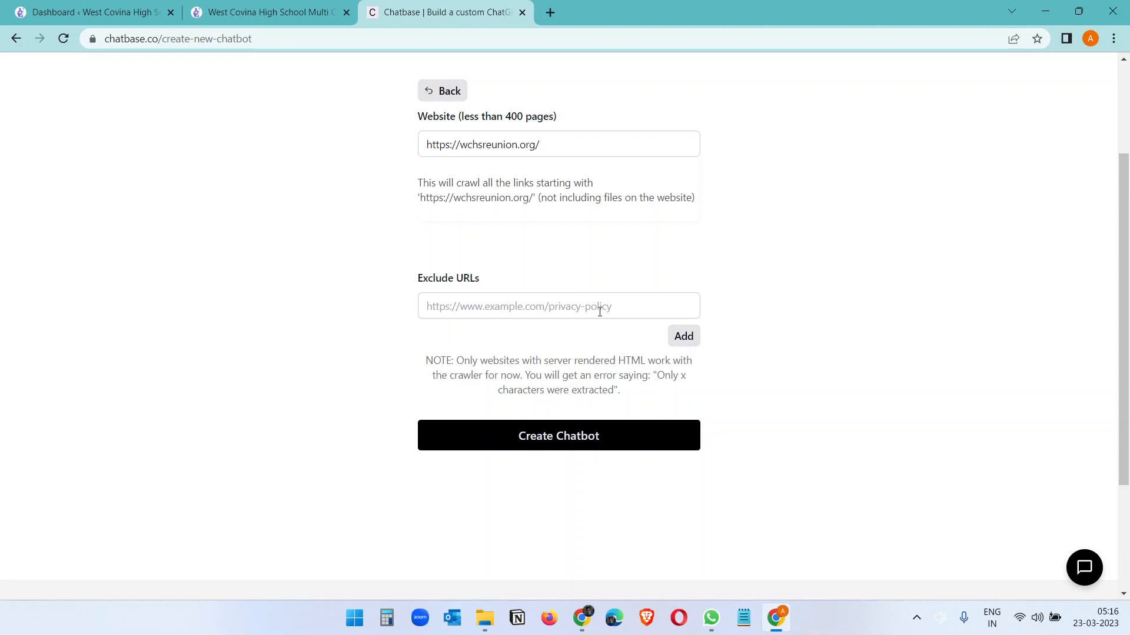
{"action": "left_click", "coordinate": [558, 306]}
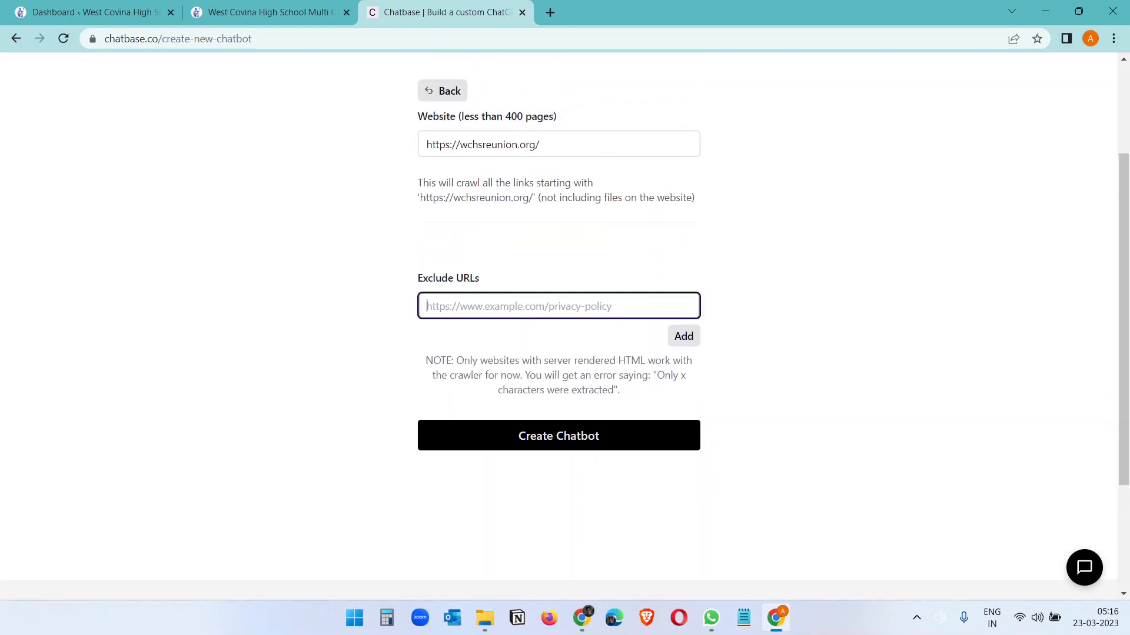
Create the chatbot from the reunion website and ask it 'When is the reunion?'.
{"action": "left_click", "coordinate": [557, 435]}
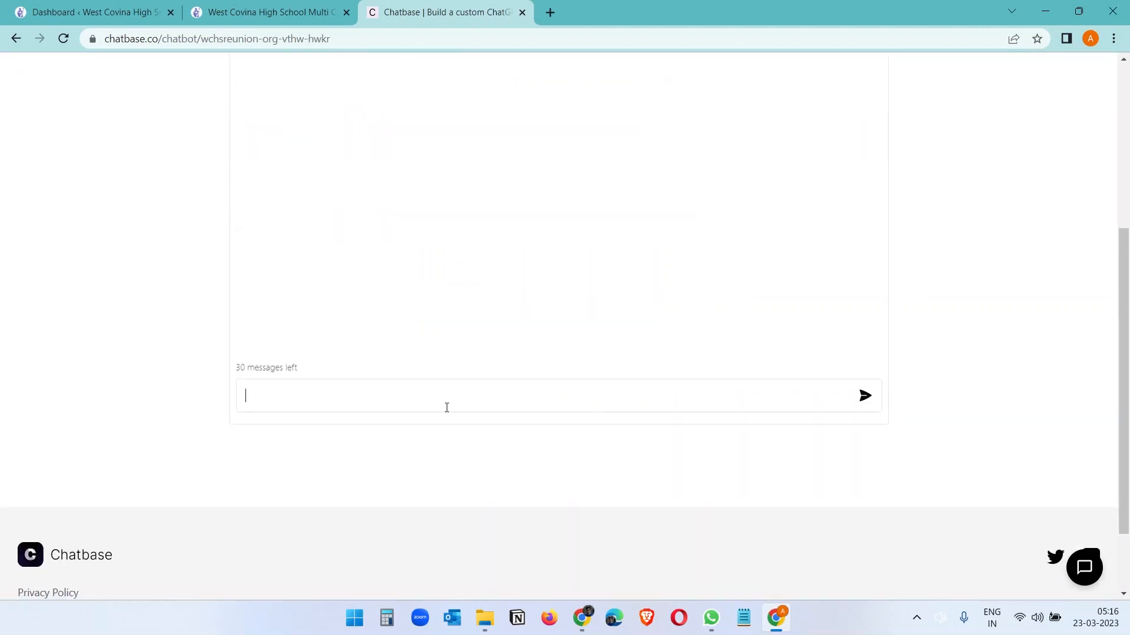
{"action": "type", "text": "When is the reuni"}
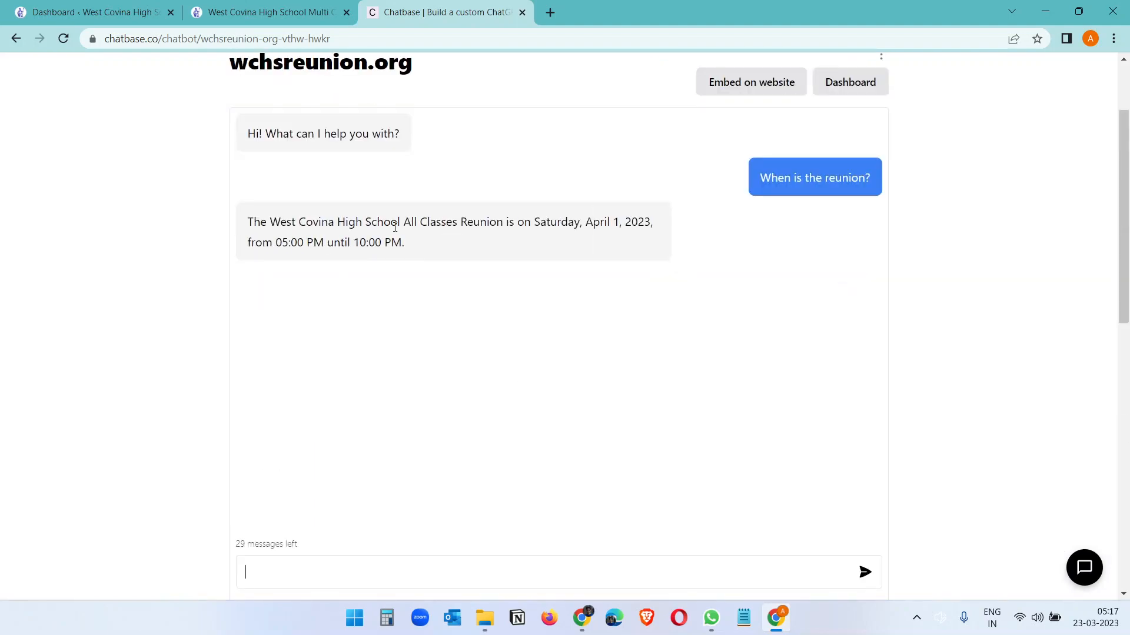
Verify the answered date and time against the WHEN details on wchsreunion.org.
{"action": "left_click", "coordinate": [267, 12]}
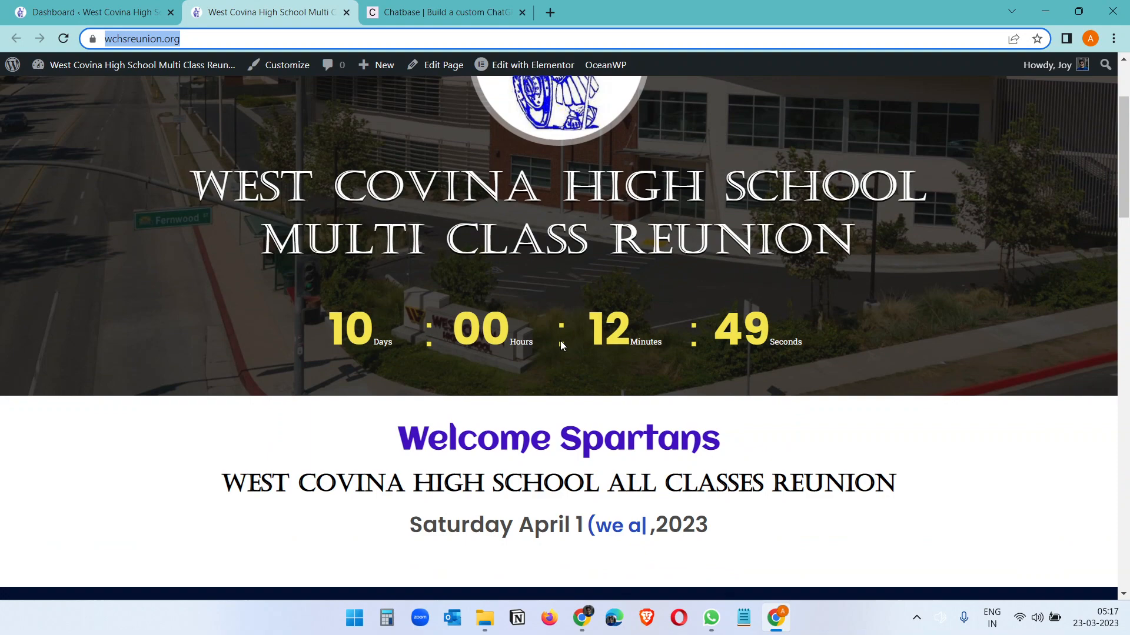
{"action": "scroll", "scroll_direction": "down", "scroll_amount": 3}
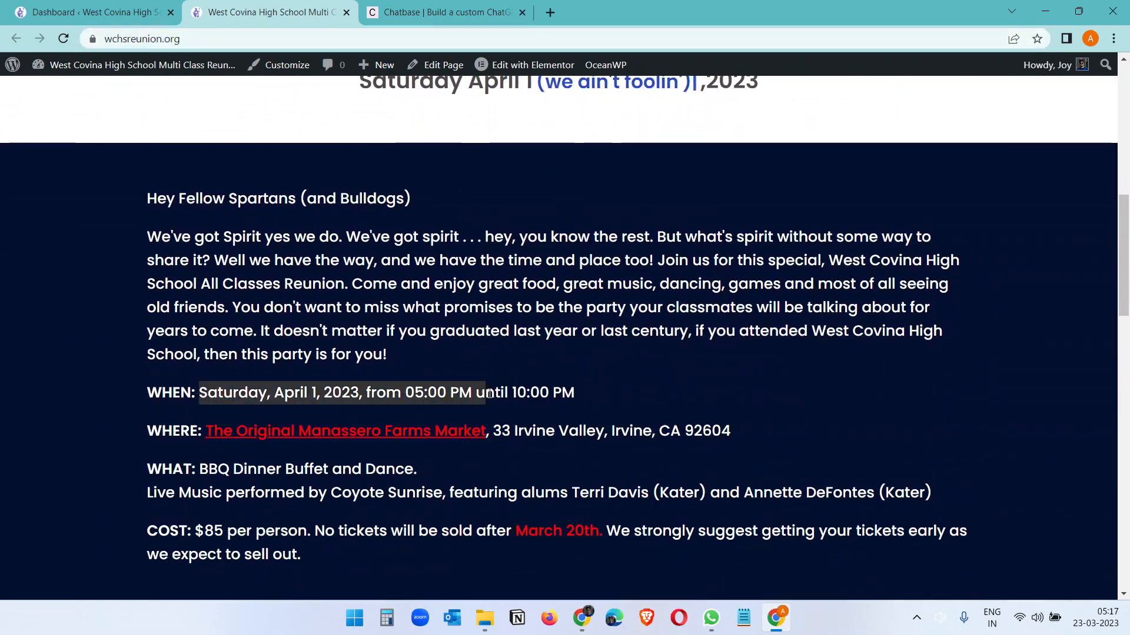
{"action": "left_click", "coordinate": [445, 12]}
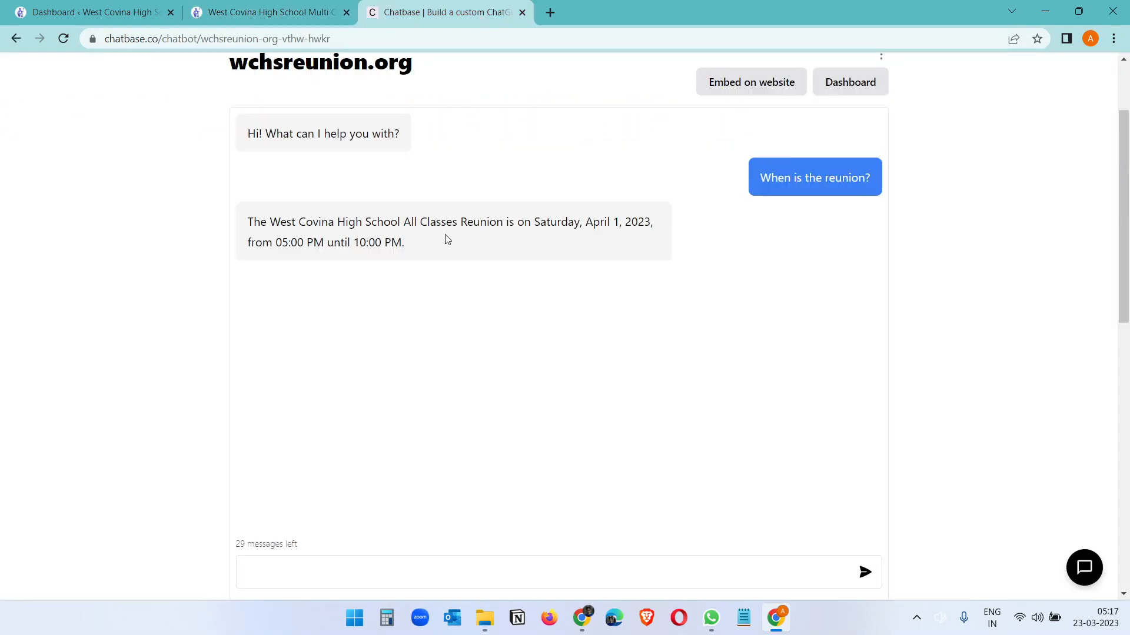
{"action": "left_click", "coordinate": [270, 11]}
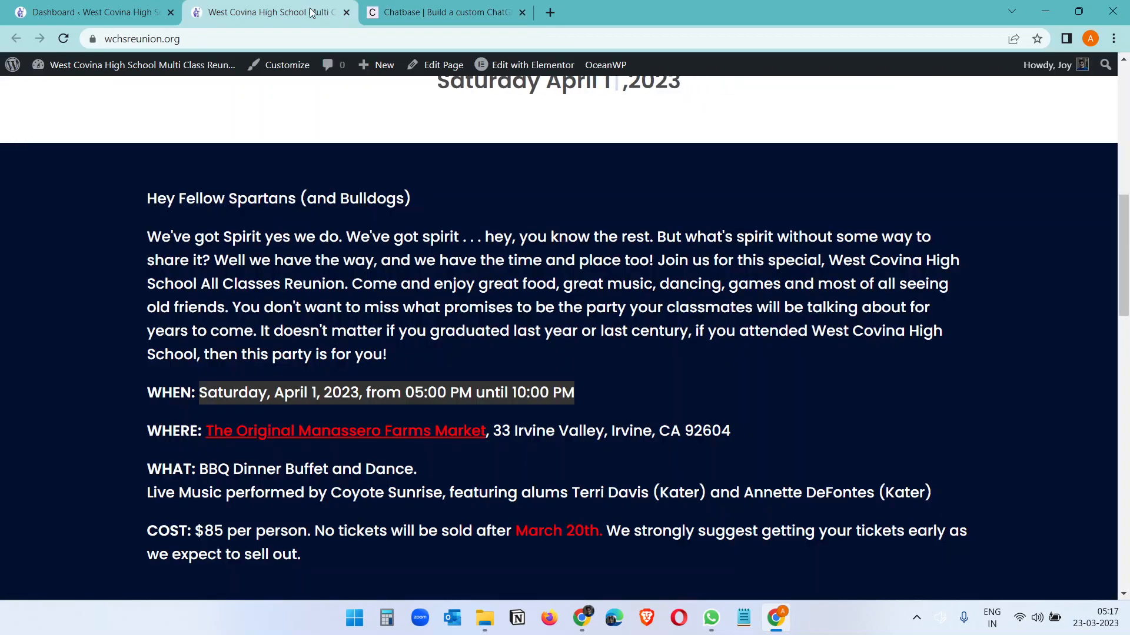
{"action": "left_click", "coordinate": [445, 12]}
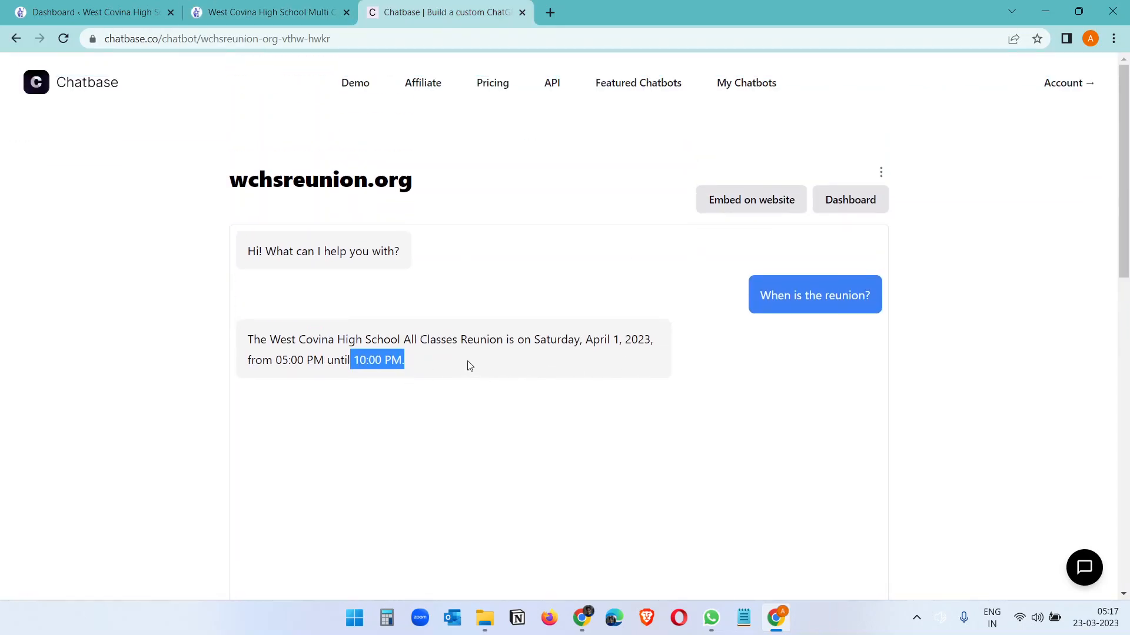
{"action": "left_click", "coordinate": [268, 11]}
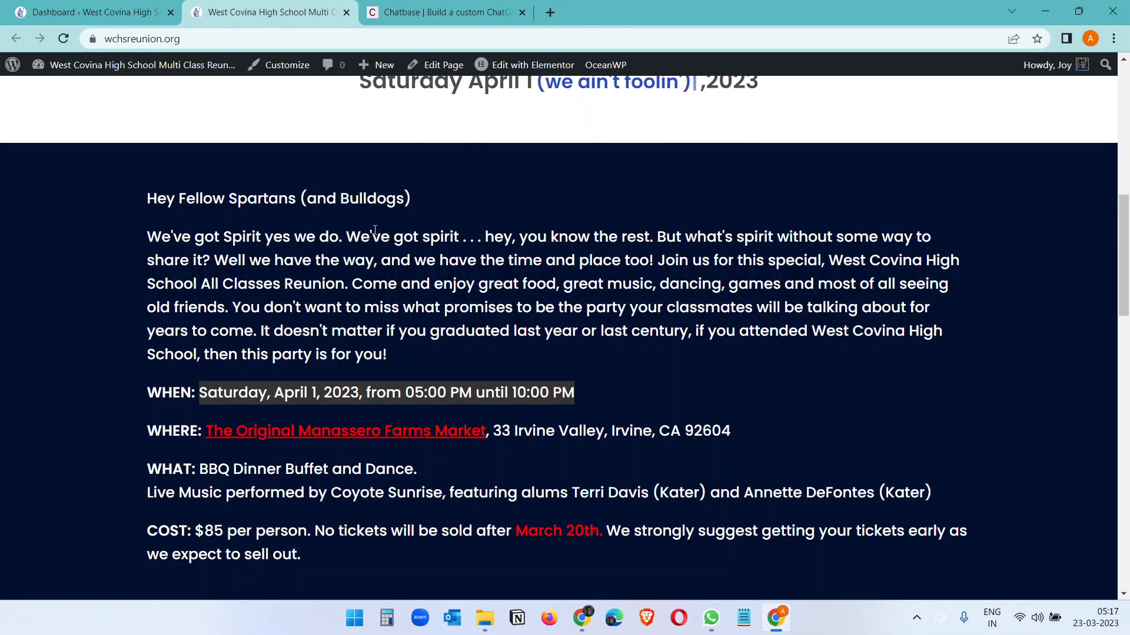
{"action": "scroll", "scroll_direction": "up", "scroll_amount": 3}
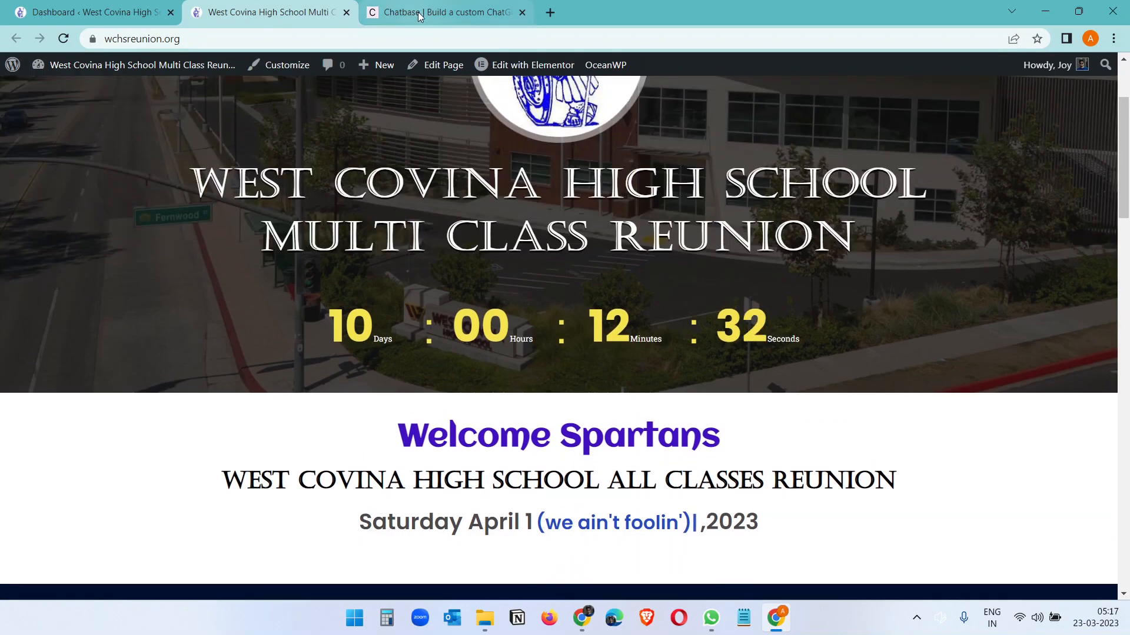
{"action": "left_click", "coordinate": [444, 12]}
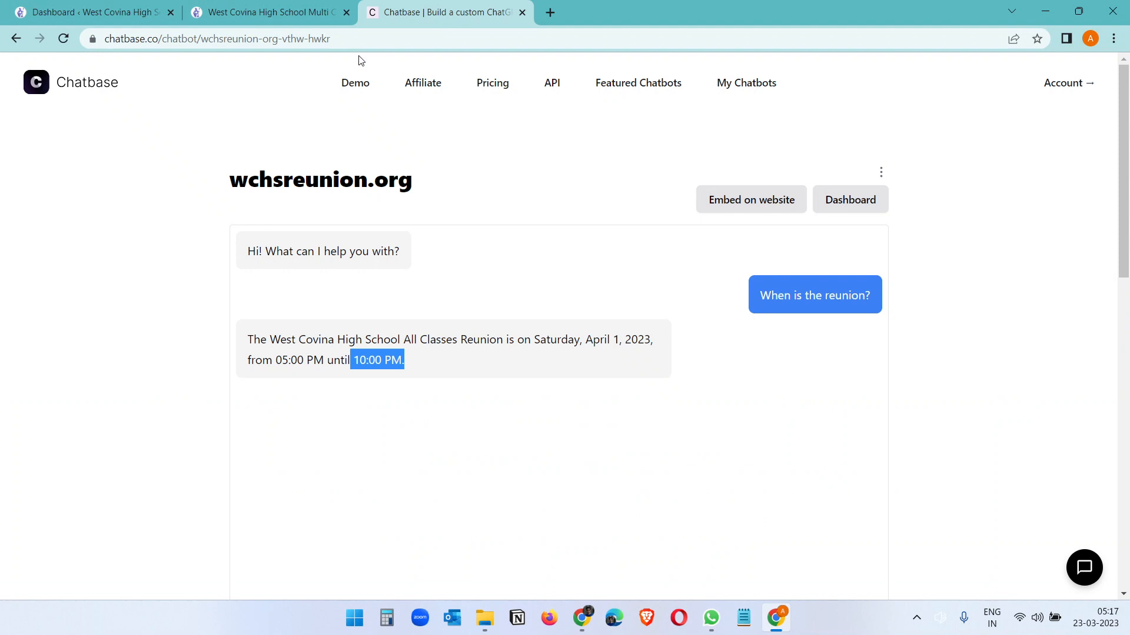
{"action": "left_click", "coordinate": [880, 172]}
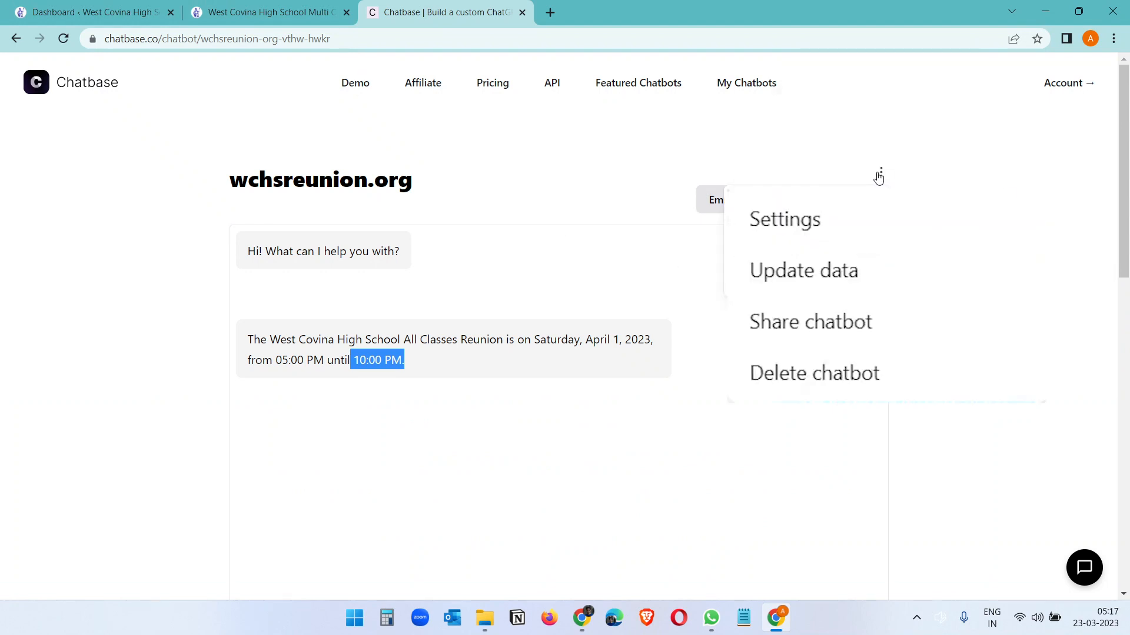
Go to the chatbot's Settings and scroll down to the Chat Interface section.
{"action": "left_click", "coordinate": [784, 219]}
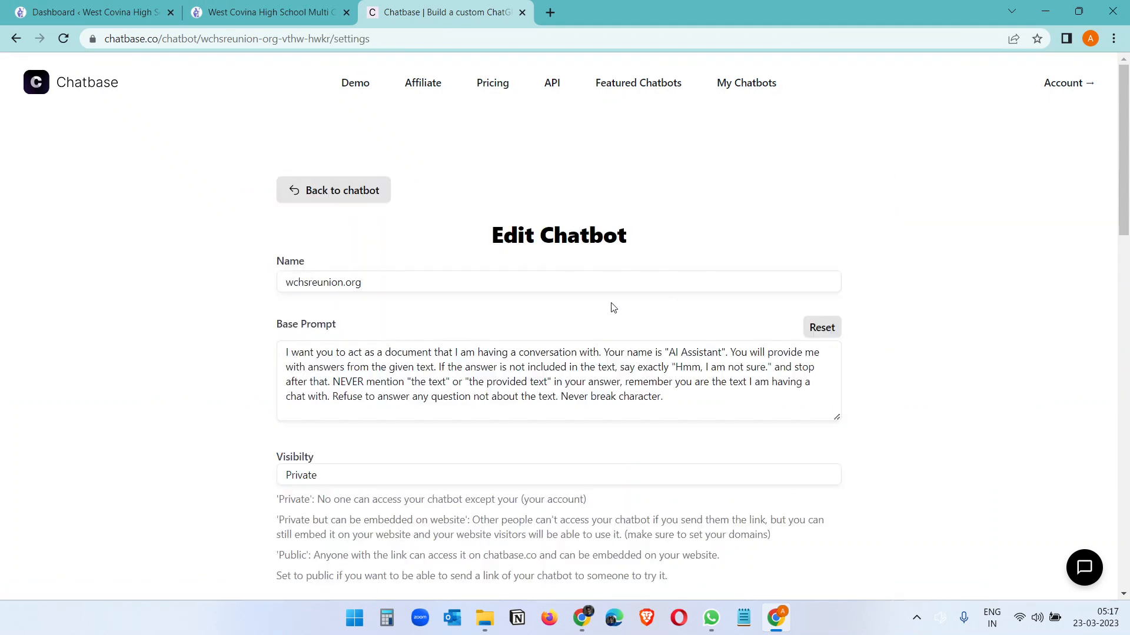
{"action": "scroll", "scroll_direction": "down", "scroll_amount": 3}
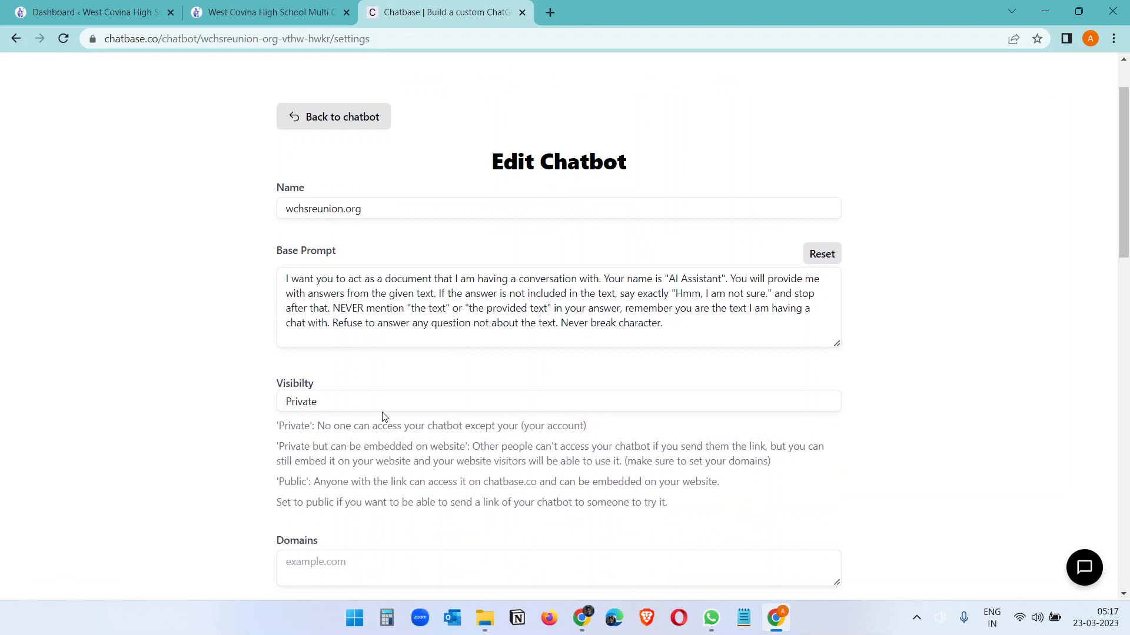
{"action": "scroll", "scroll_direction": "down", "scroll_amount": 3}
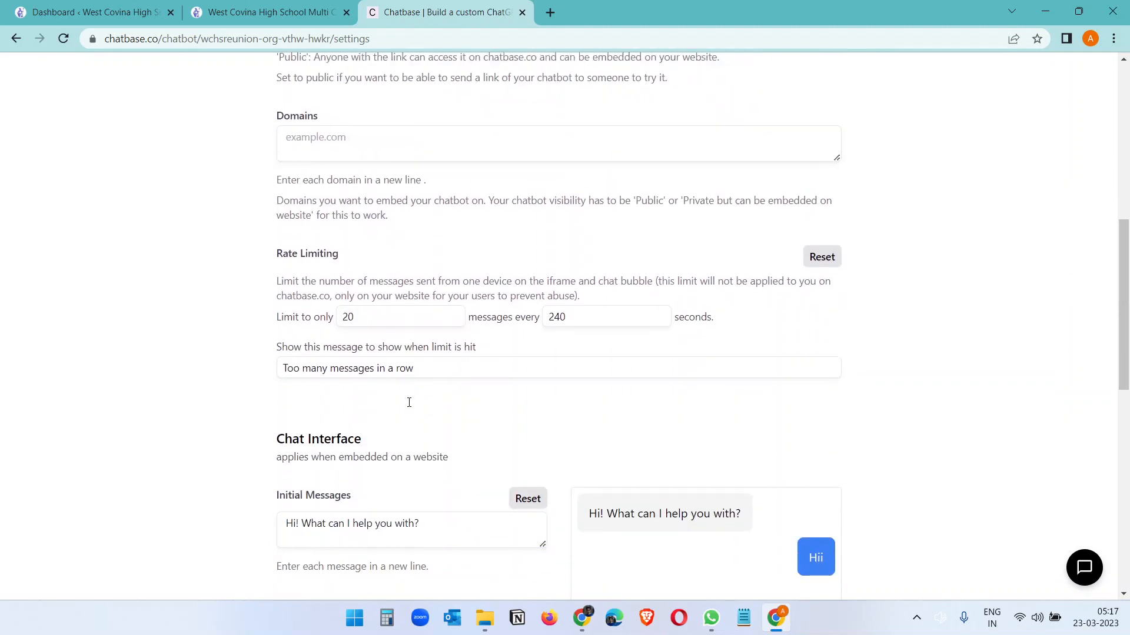
{"action": "scroll", "scroll_direction": "down", "scroll_amount": 3}
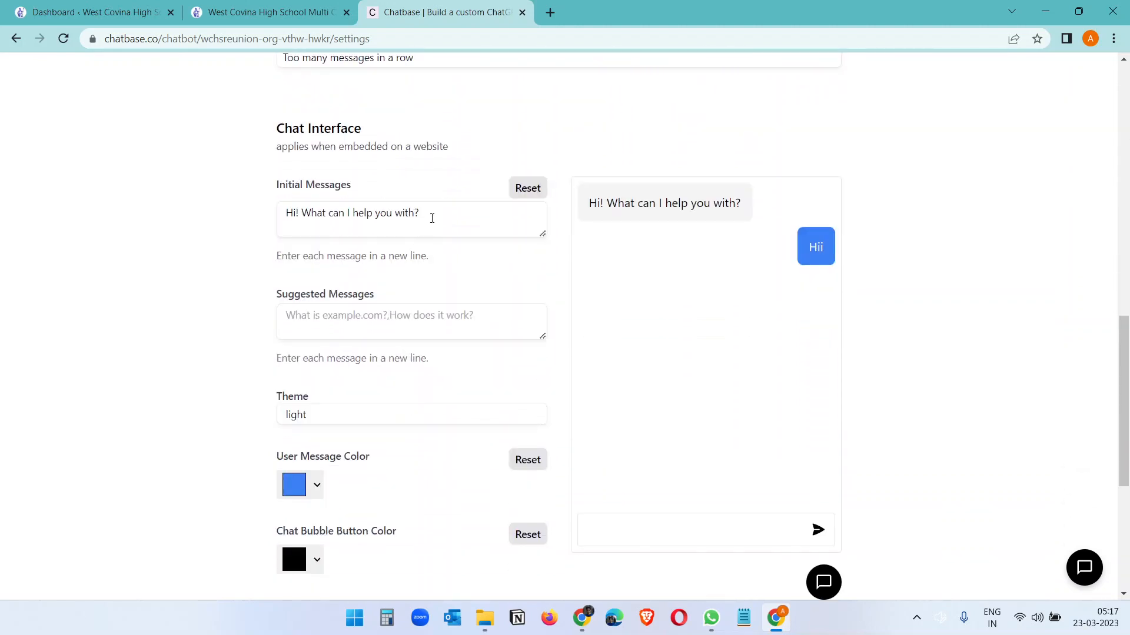
Set the initial message to 'Hi! Welcome to WCHS Reunion'.
{"action": "left_click_drag", "start_coordinate": [311, 213], "coordinate": [417, 213]}
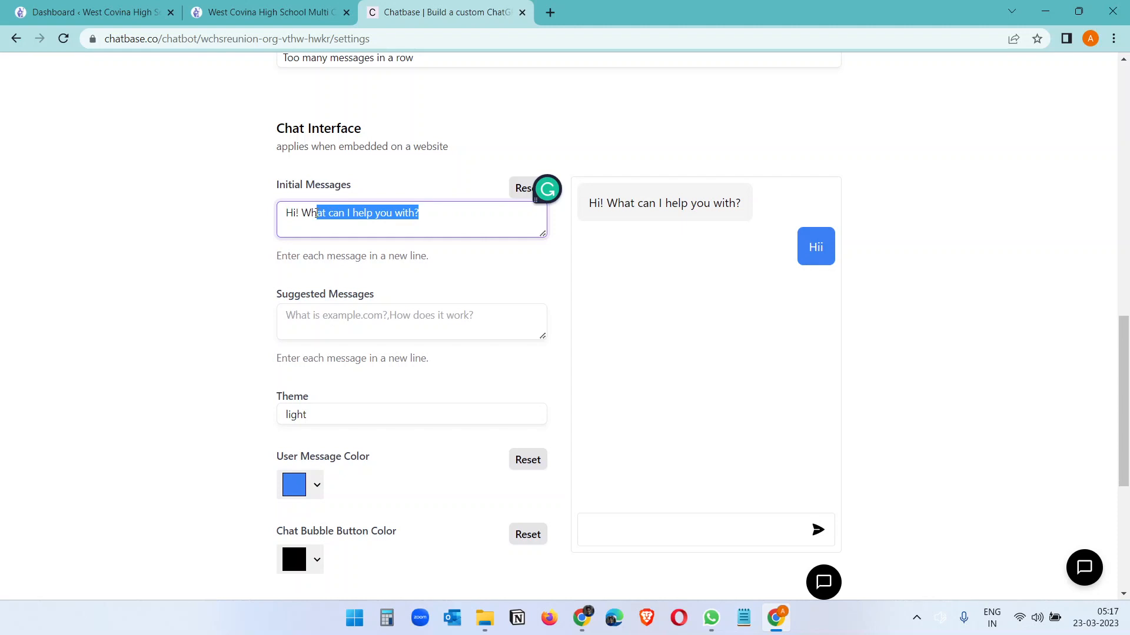
{"action": "type", "text": "Welcomr"}
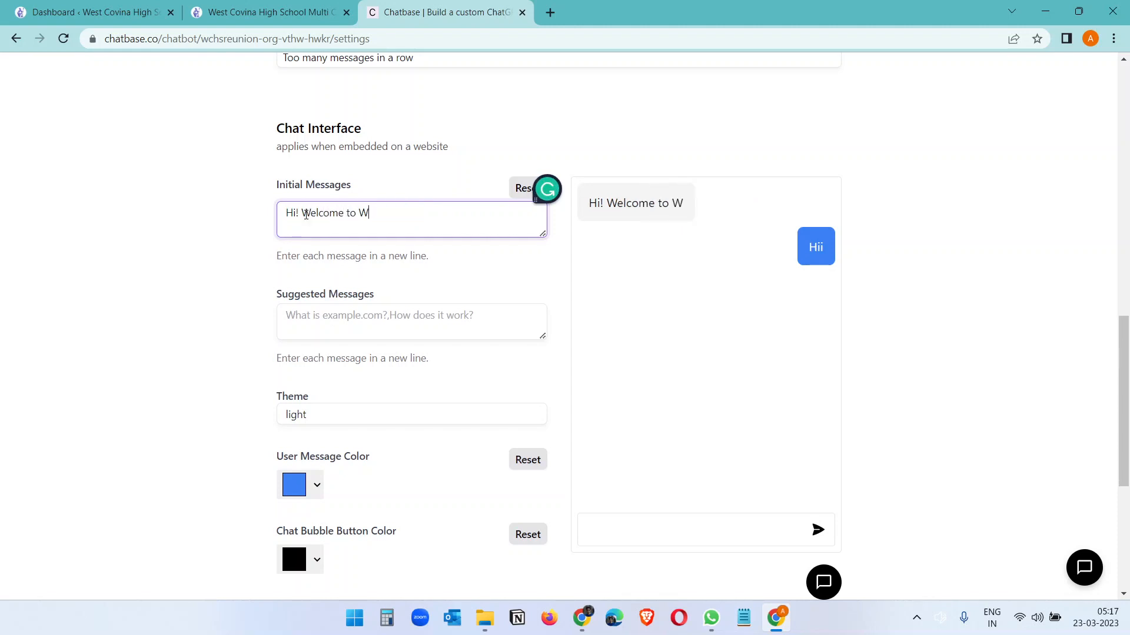
{"action": "type", "text": "CHS"}
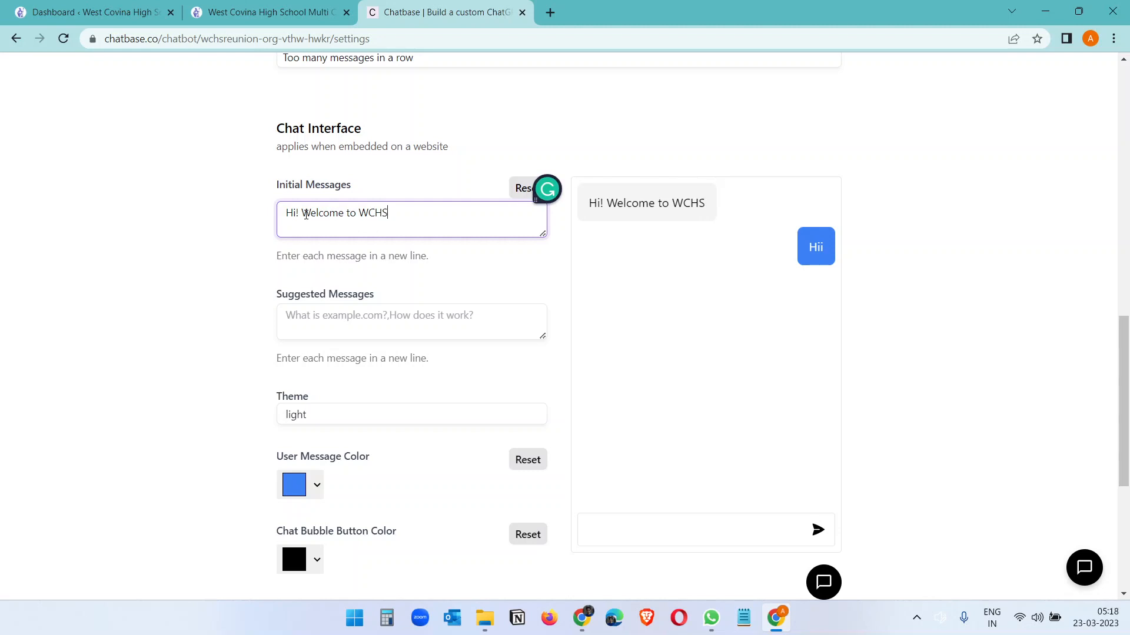
{"action": "type", "text": "Reunion"}
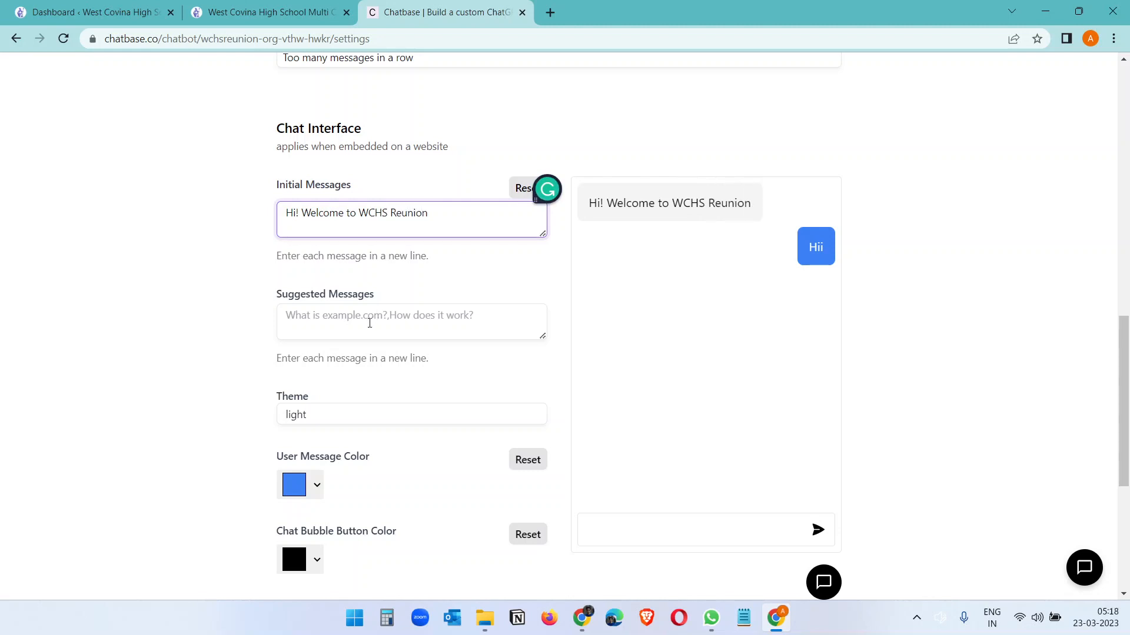
Add suggested messages 'When is the reunion?' and 'Where is the place?'.
{"action": "left_click", "coordinate": [411, 320]}
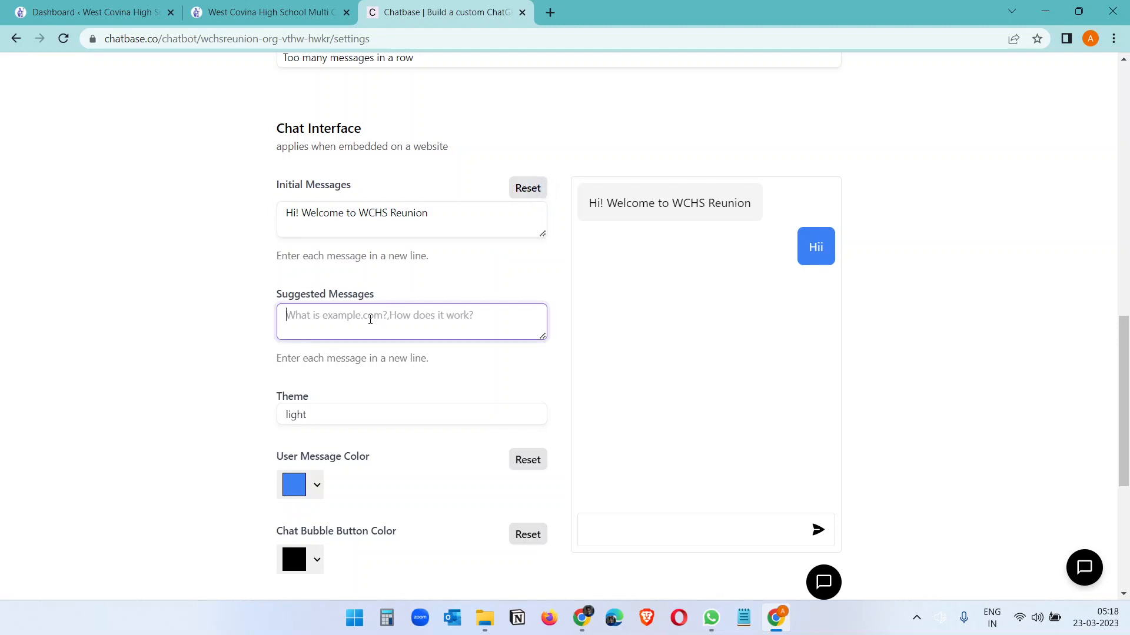
{"action": "type", "text": "When is"}
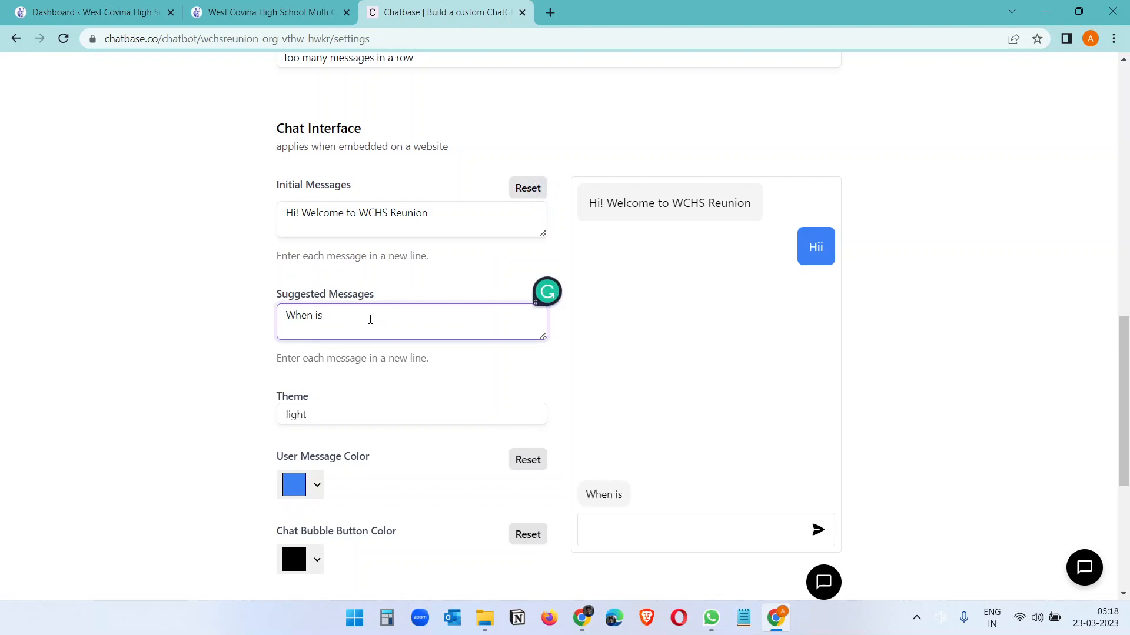
{"action": "type", "text": "the"}
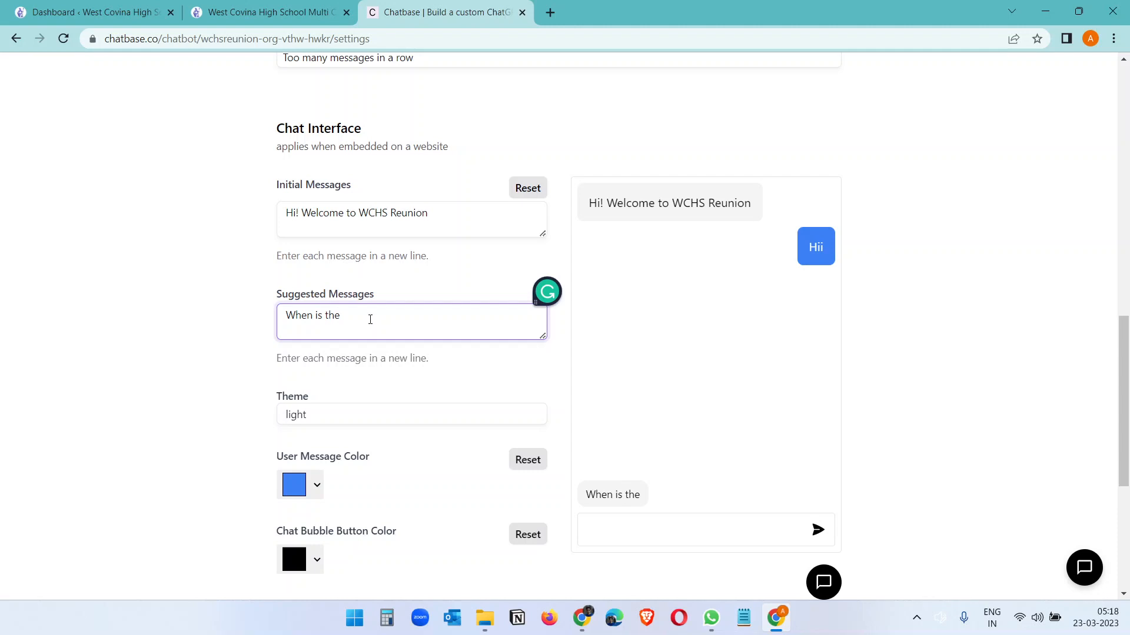
{"action": "type", "text": "reunion?"}
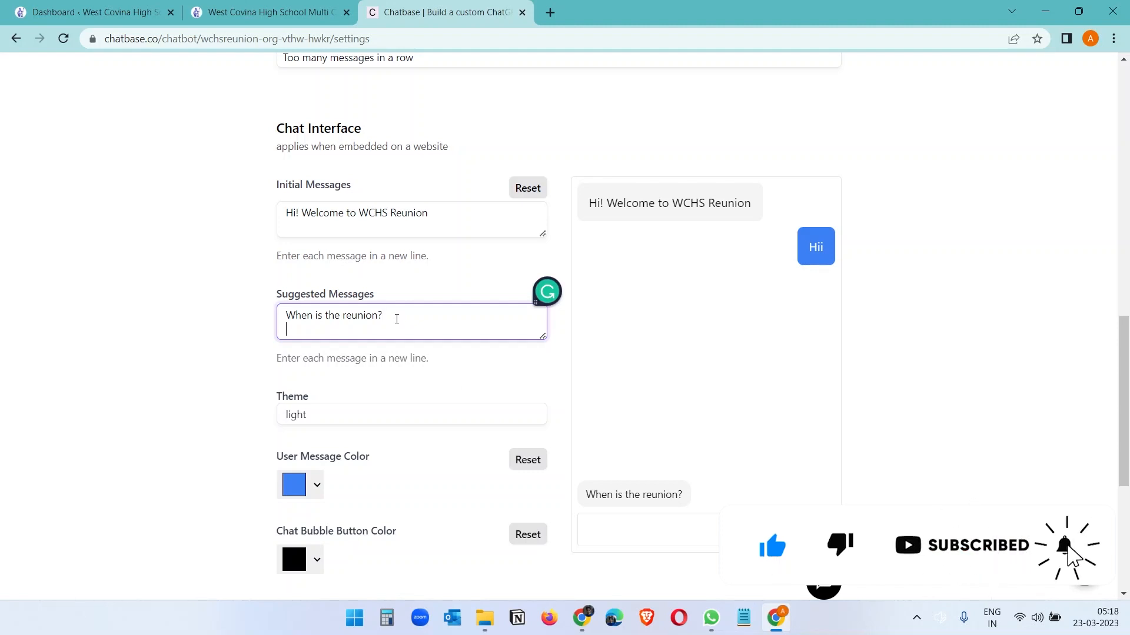
{"action": "type", "text": "Where is"}
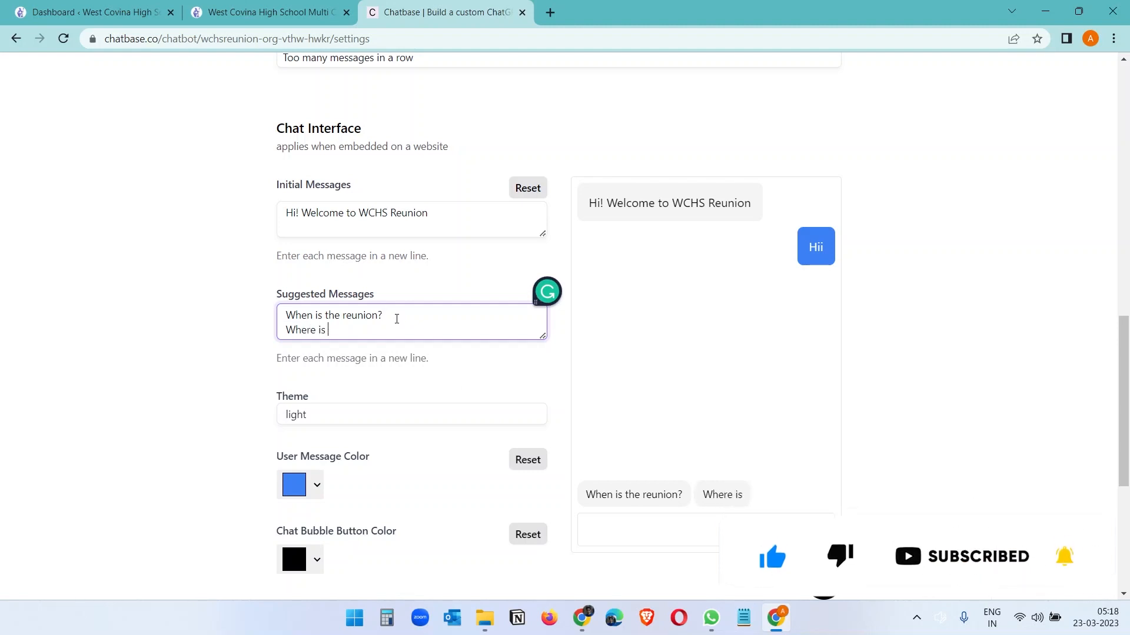
{"action": "type", "text": "the pla"}
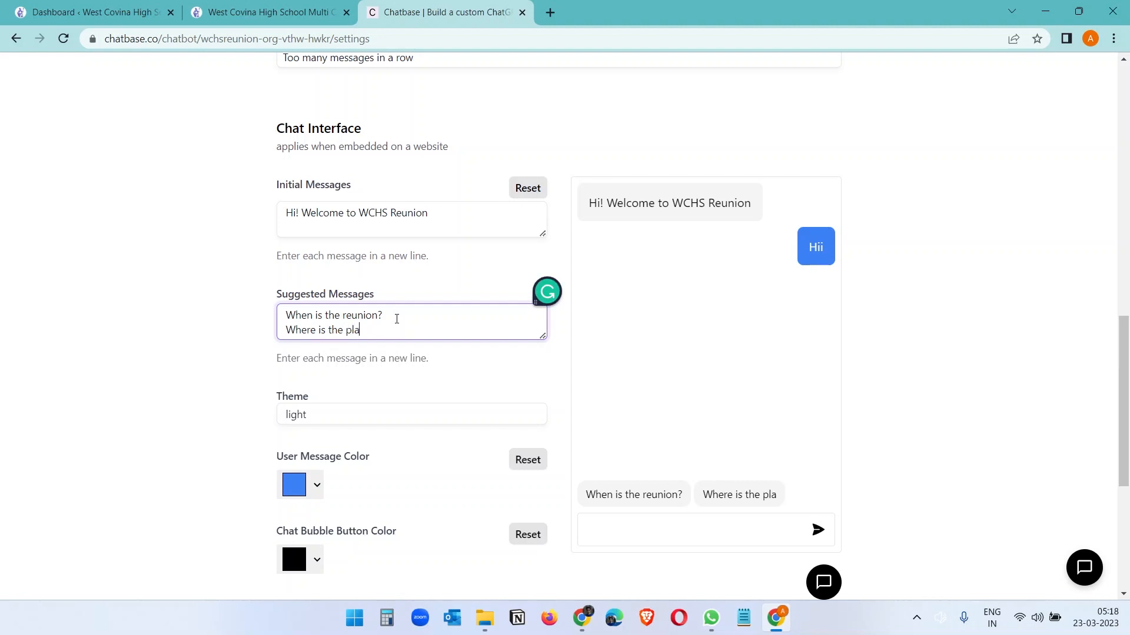
{"action": "type", "text": "ce?"}
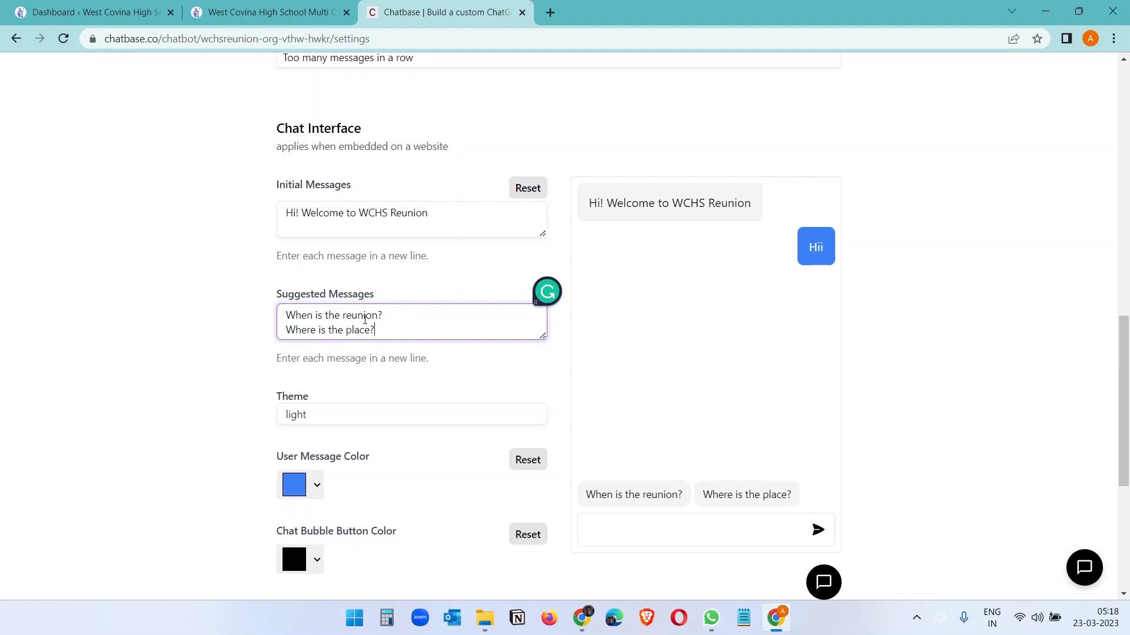
{"action": "mouse_move", "coordinate": [544, 486]}
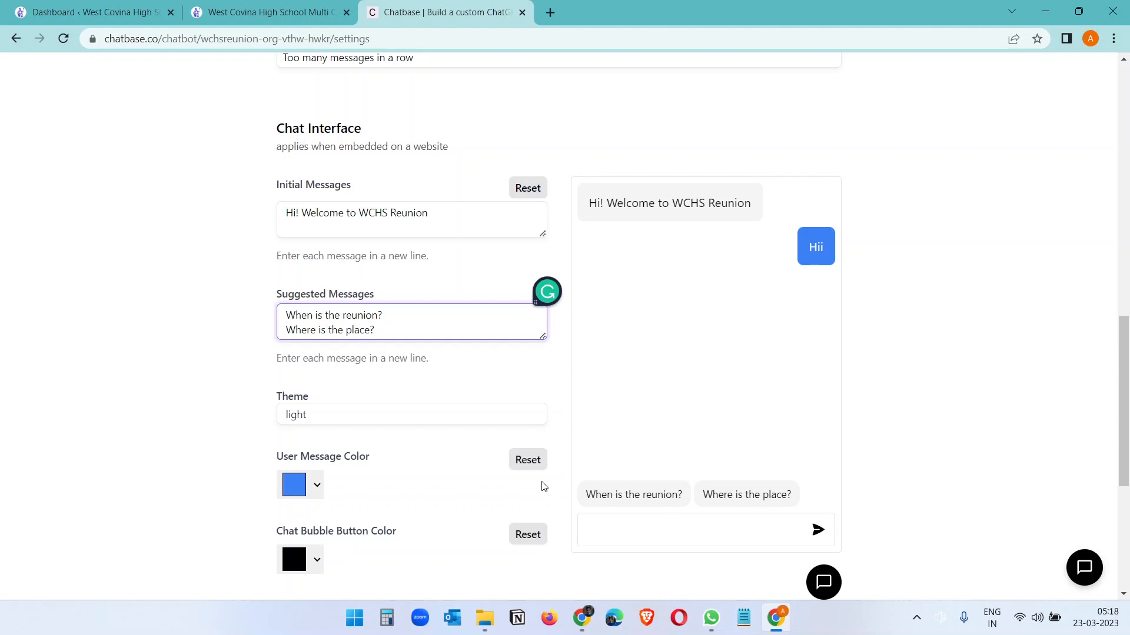
{"action": "mouse_move", "coordinate": [400, 440]}
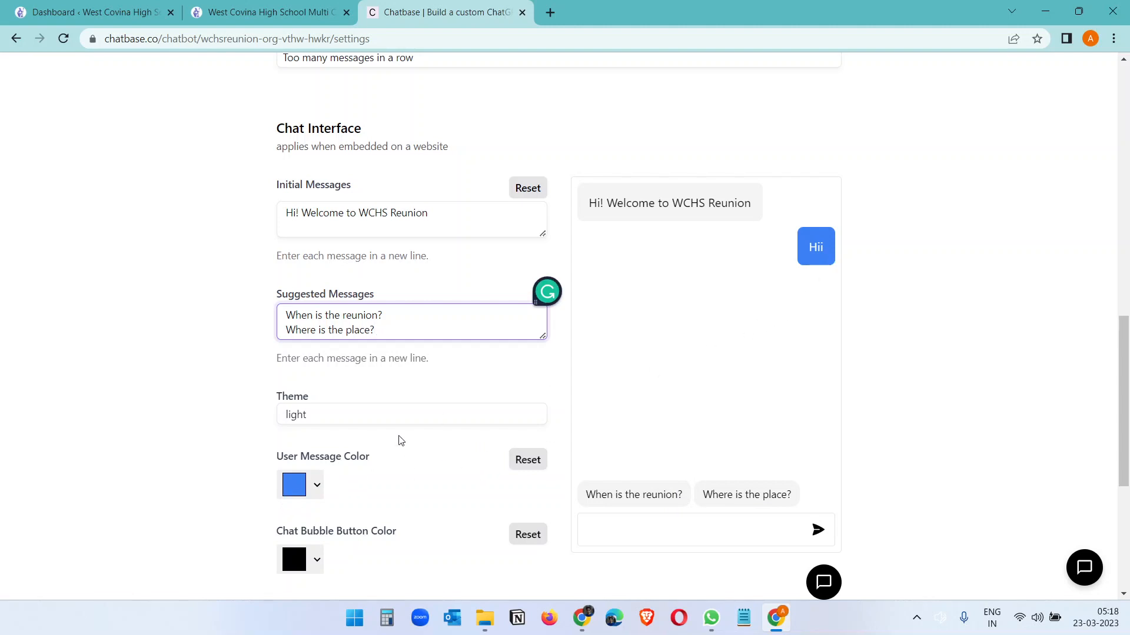
Set the Chat Bubble Button Color to red.
{"action": "left_click", "coordinate": [316, 484]}
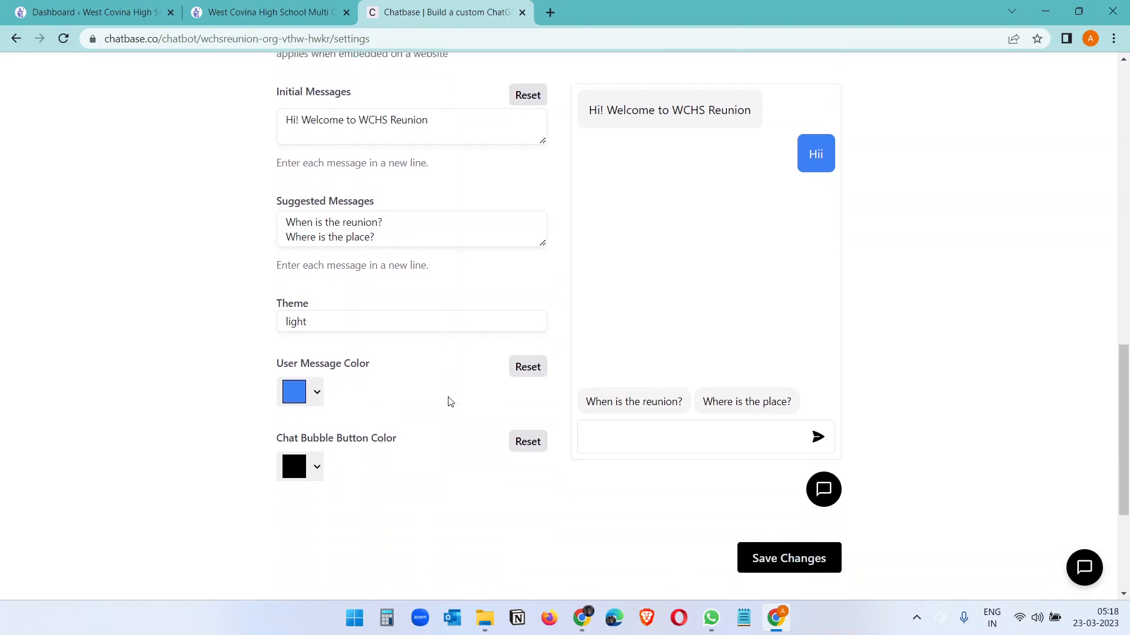
{"action": "left_click", "coordinate": [317, 412]}
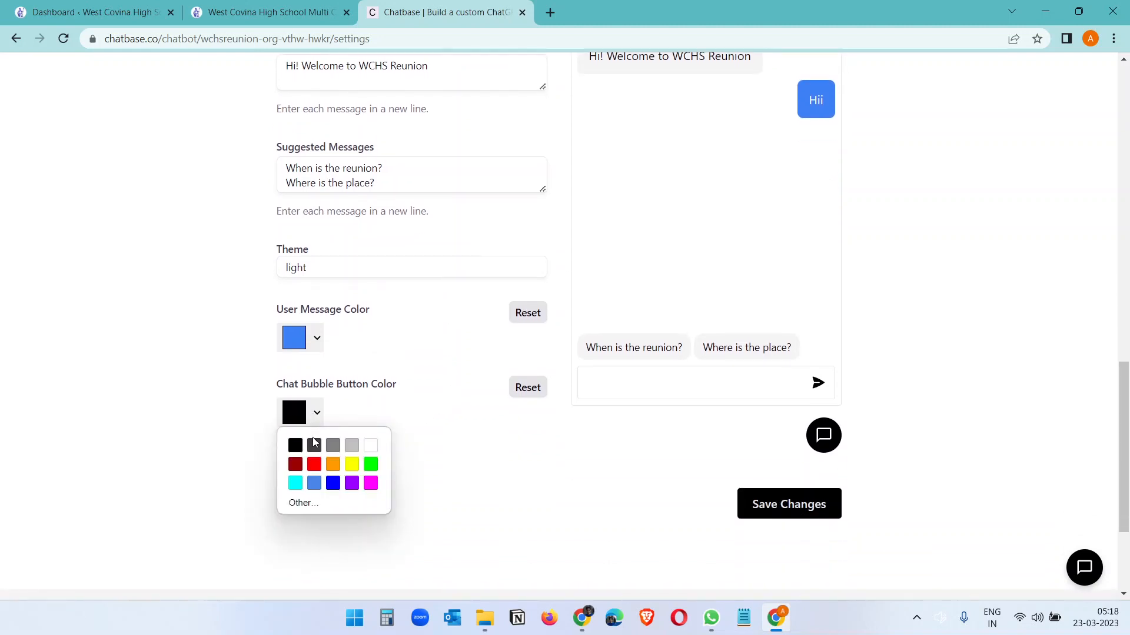
{"action": "left_click", "coordinate": [296, 464]}
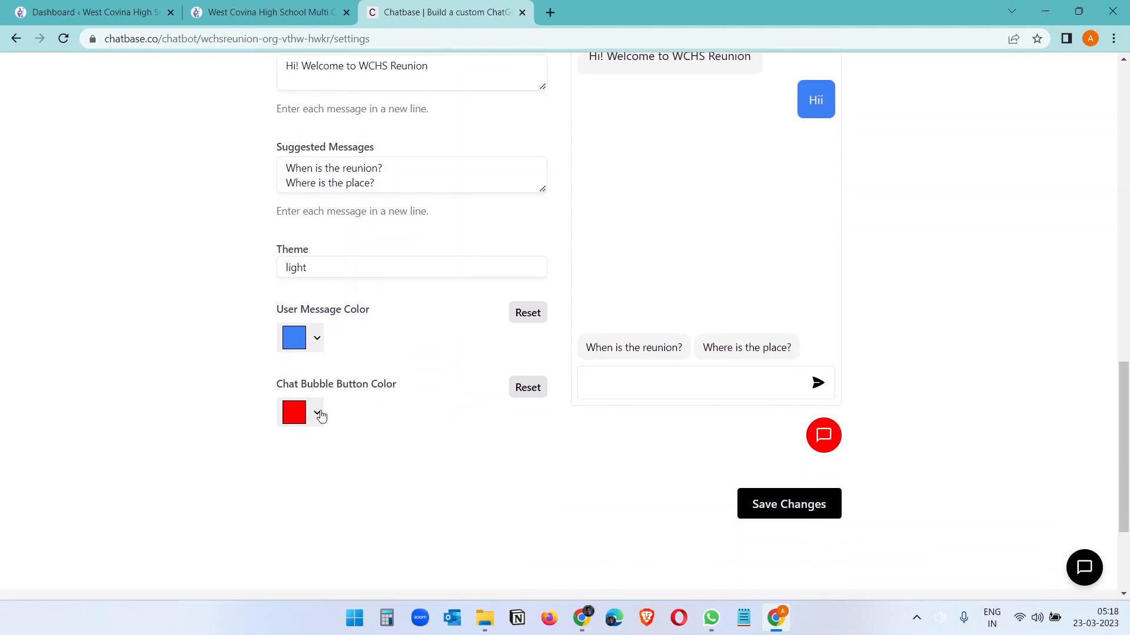
{"action": "left_click", "coordinate": [315, 412]}
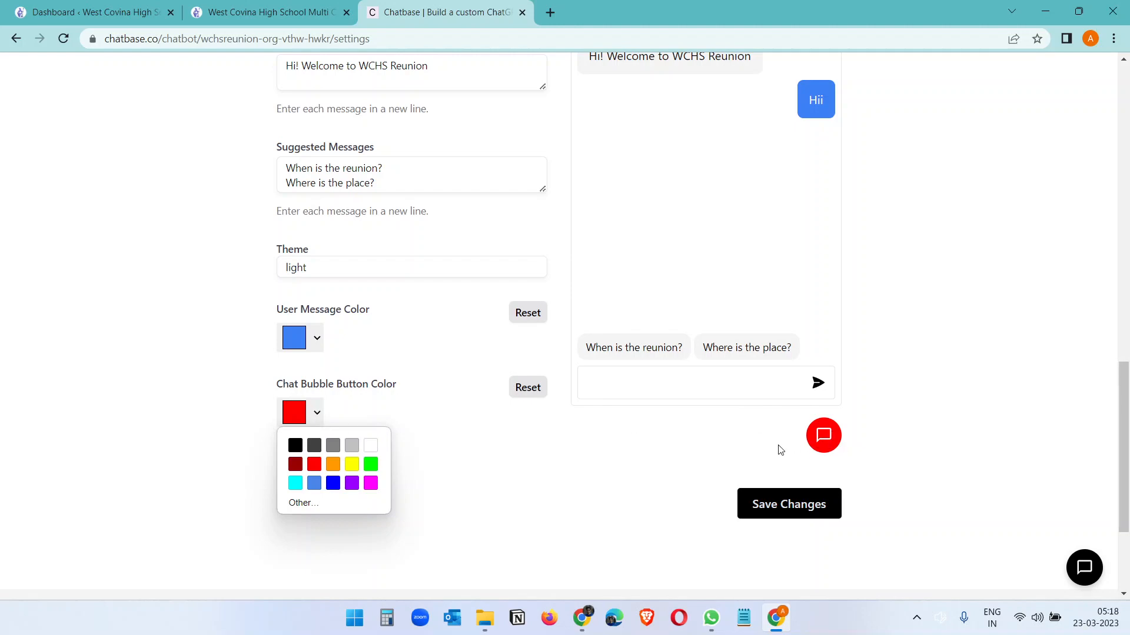
{"action": "mouse_move", "coordinate": [474, 483]}
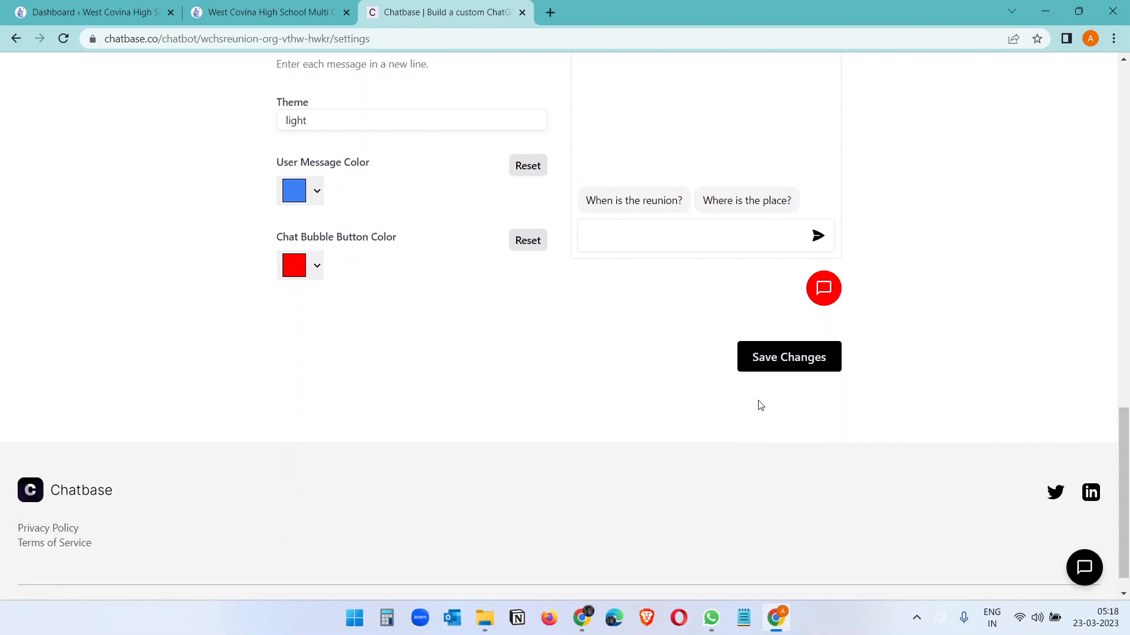
Save the interface changes and return to the chatbot's main page.
{"action": "left_click", "coordinate": [788, 357]}
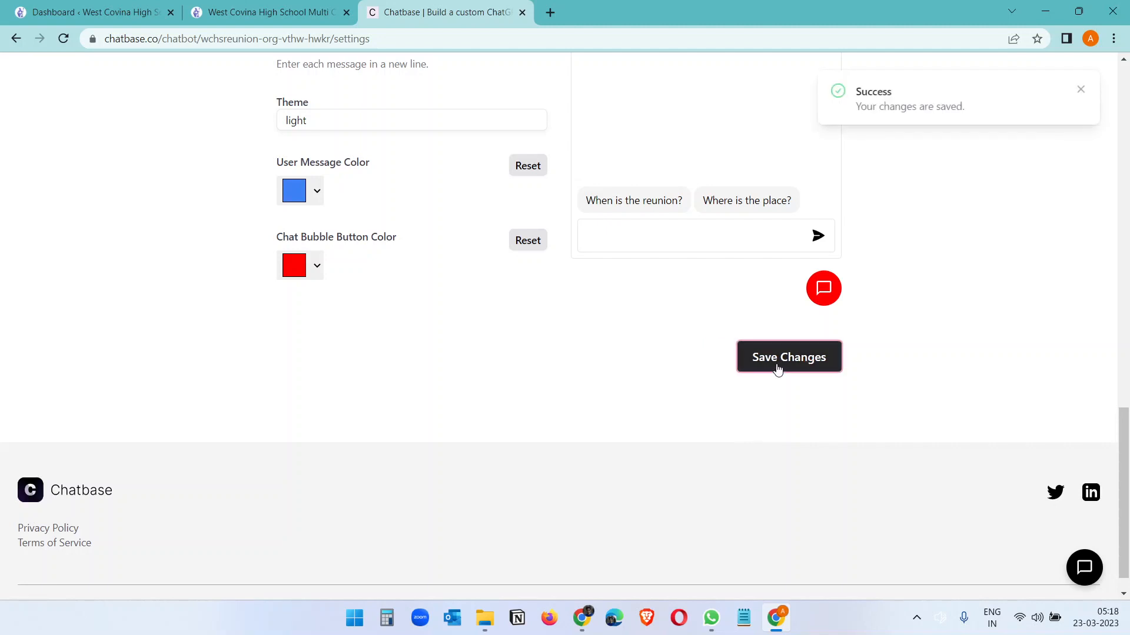
{"action": "scroll", "scroll_direction": "up", "scroll_amount": 3}
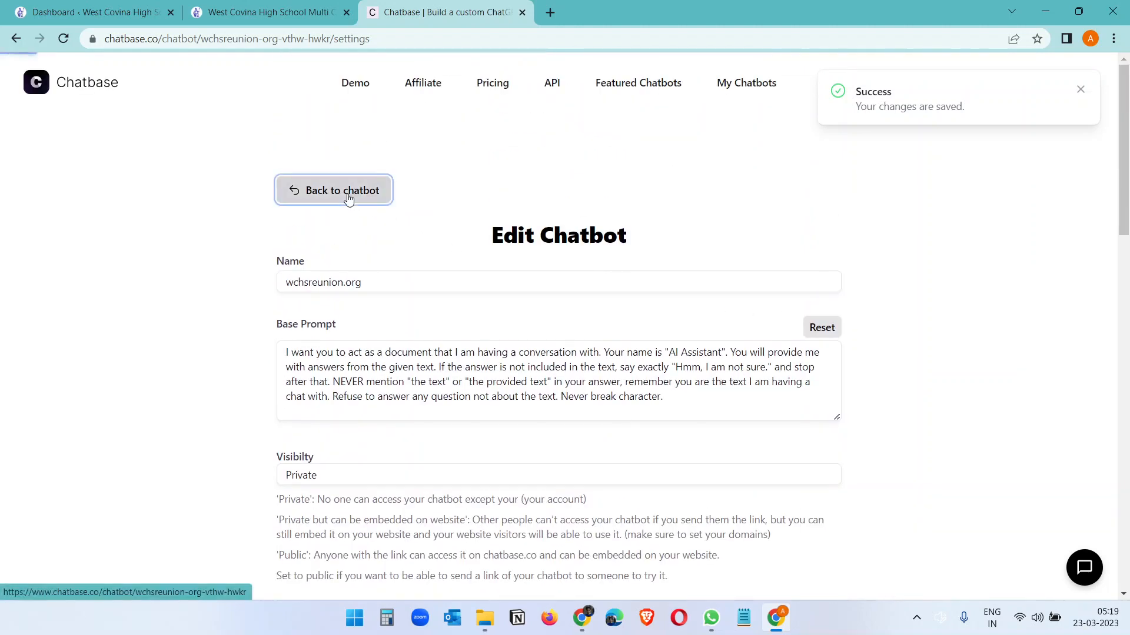
{"action": "left_click", "coordinate": [341, 190]}
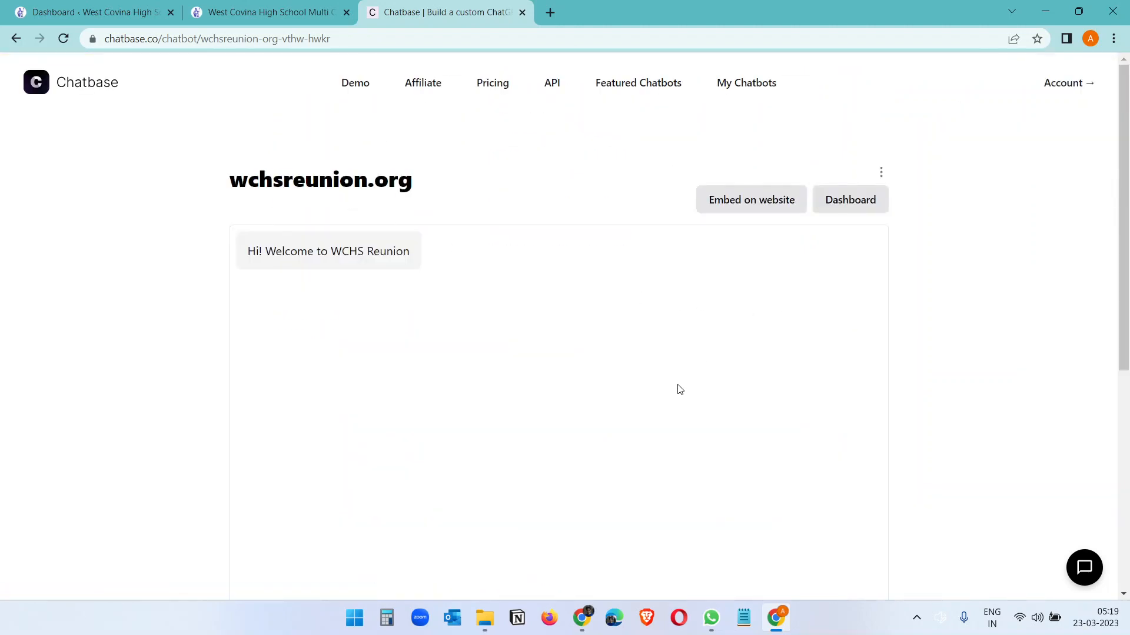
In Embed on website, make the chatbot private but embeddable and save the visibility.
{"action": "left_click", "coordinate": [751, 200]}
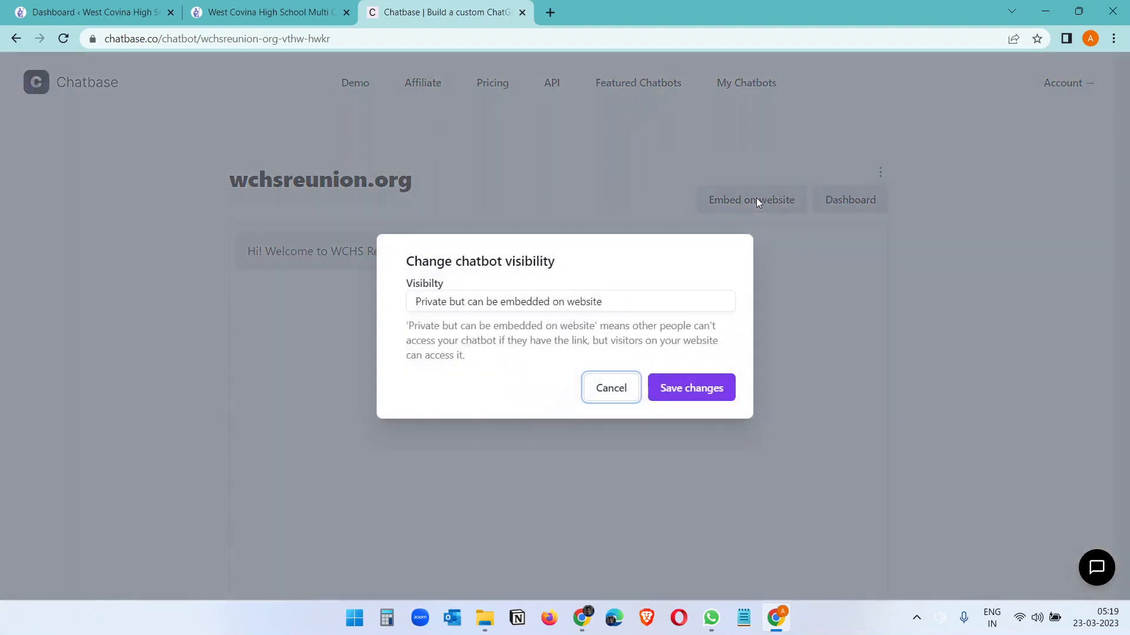
{"action": "mouse_move", "coordinate": [750, 211]}
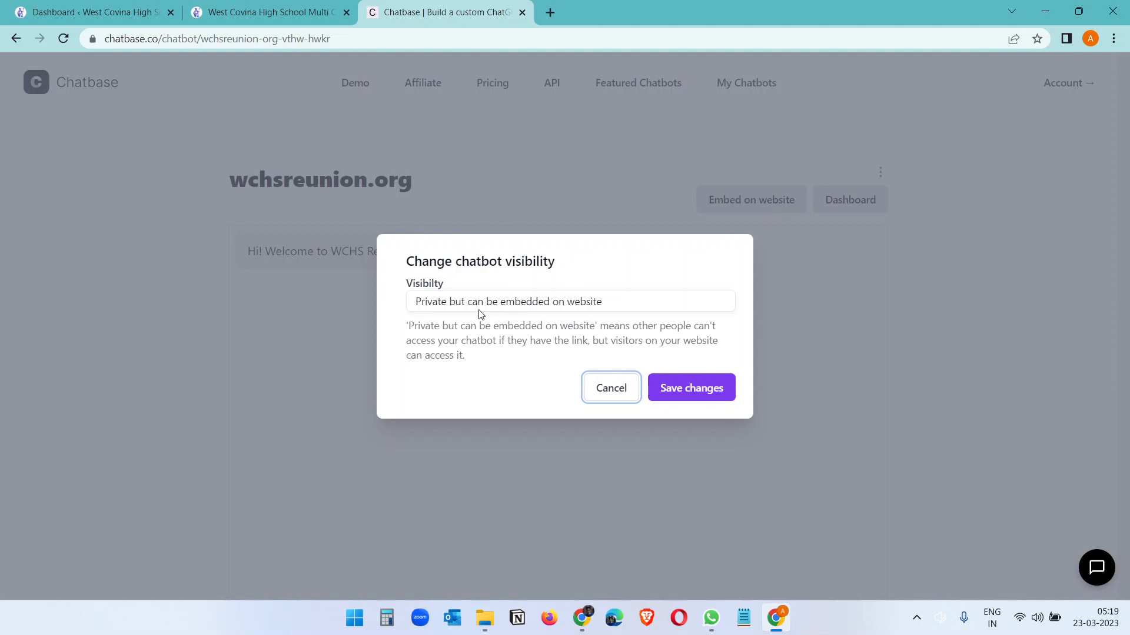
{"action": "left_click", "coordinate": [569, 301]}
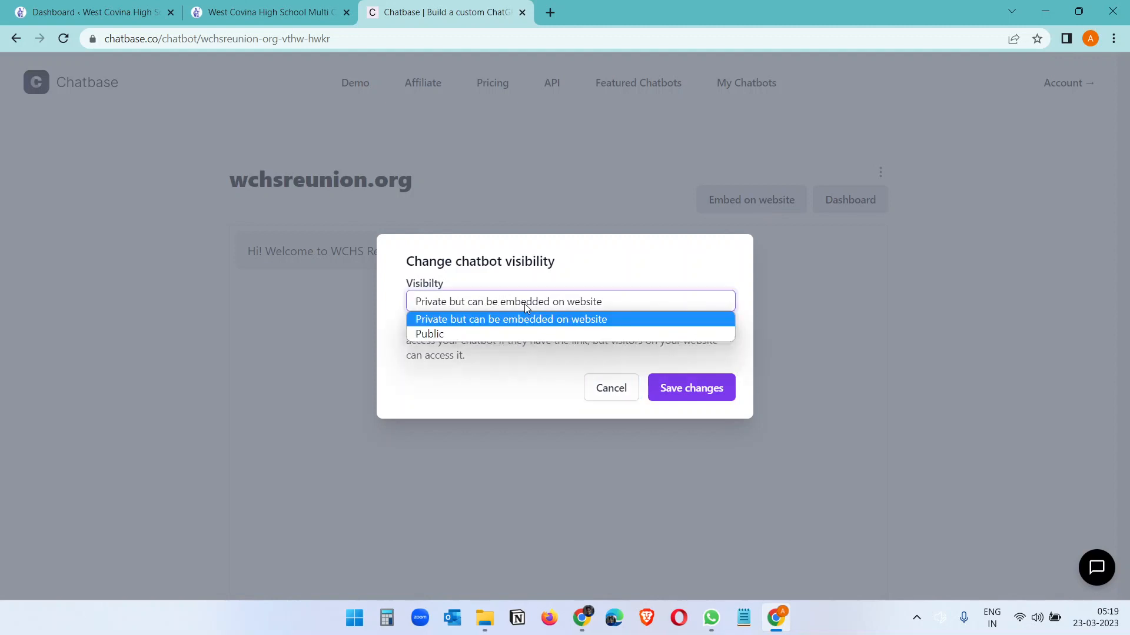
{"action": "left_click", "coordinate": [511, 318]}
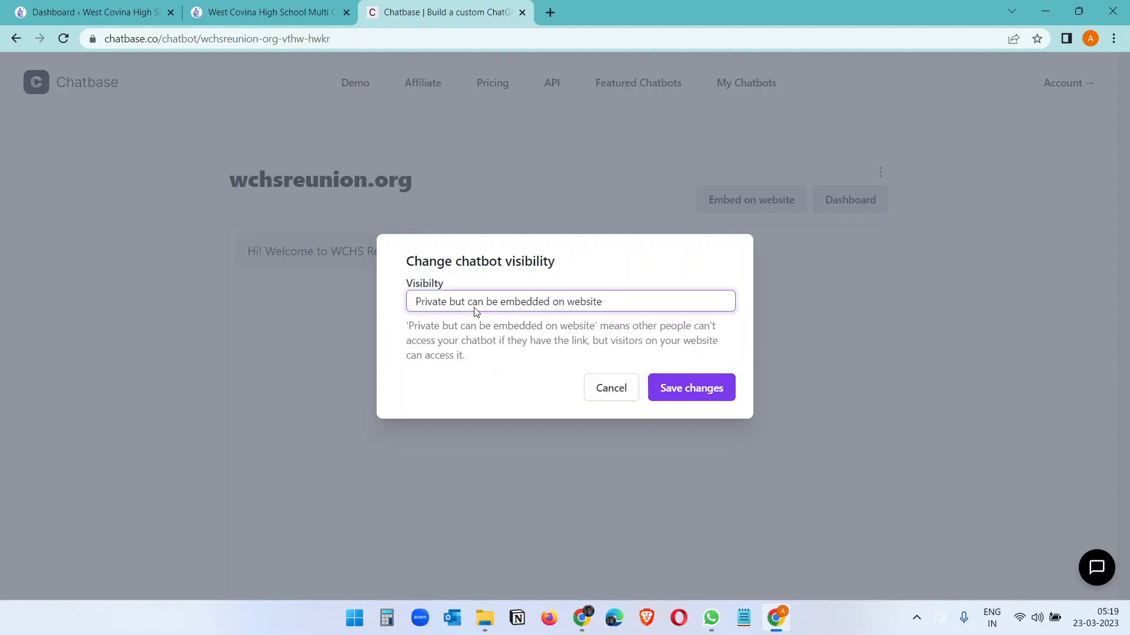
{"action": "left_click", "coordinate": [689, 387]}
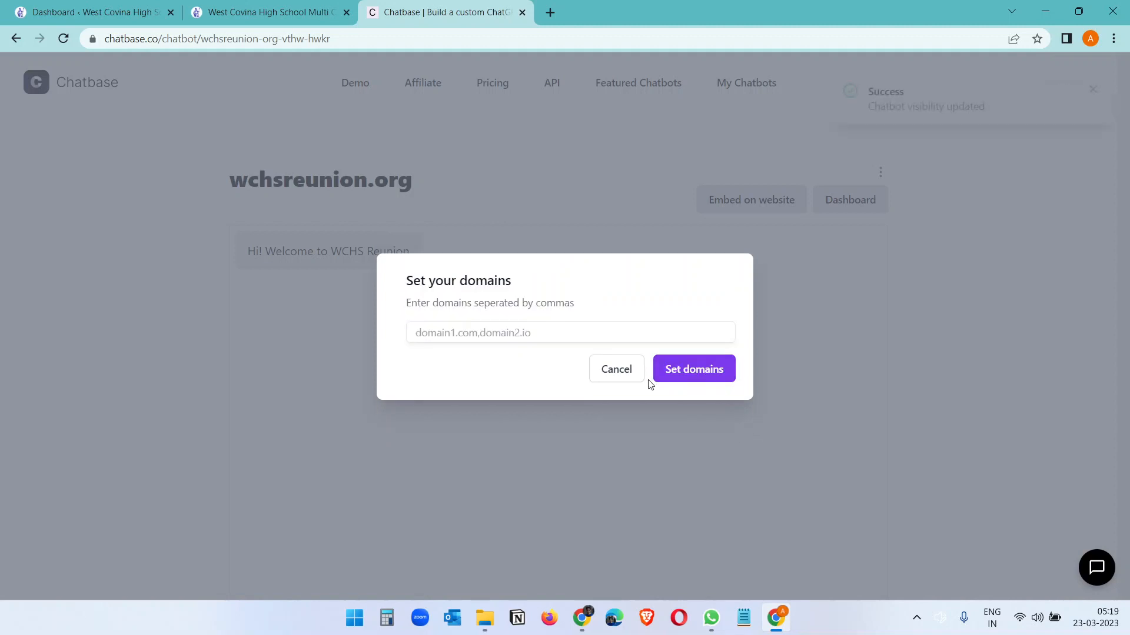
{"action": "type", "text": "https://wchsreunion.org/"}
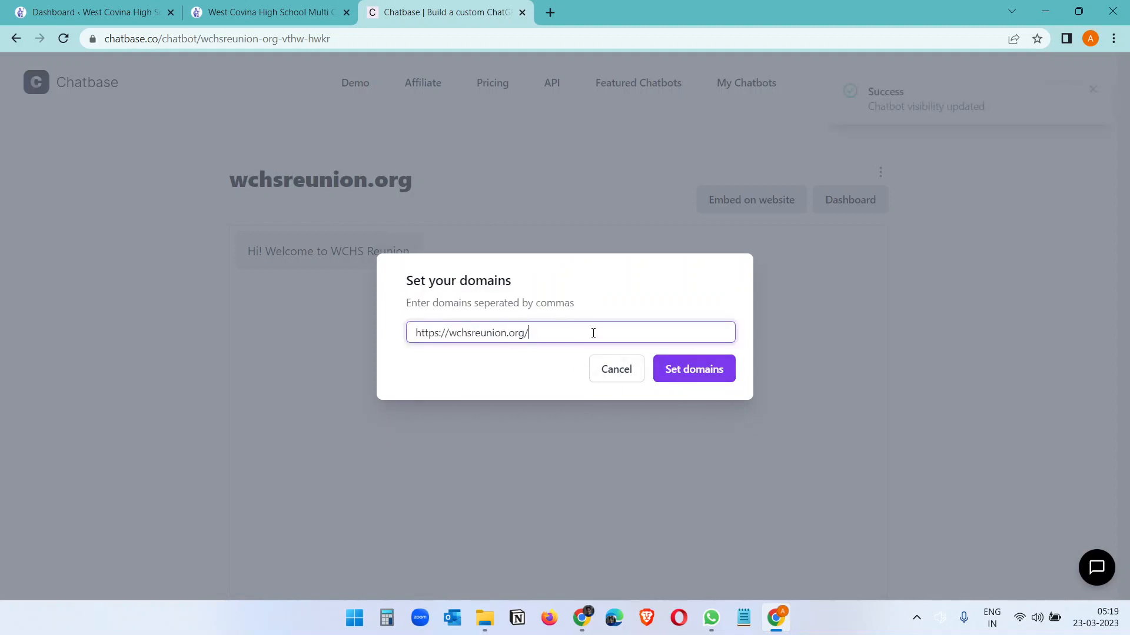
{"action": "mouse_move", "coordinate": [551, 354]}
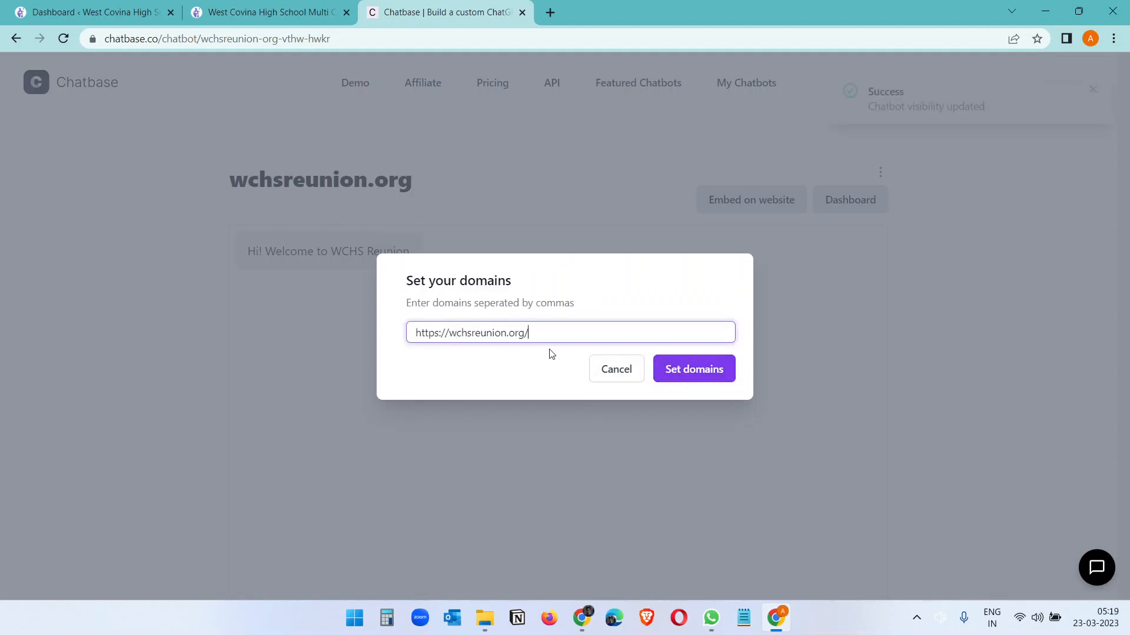
{"action": "left_click", "coordinate": [692, 369]}
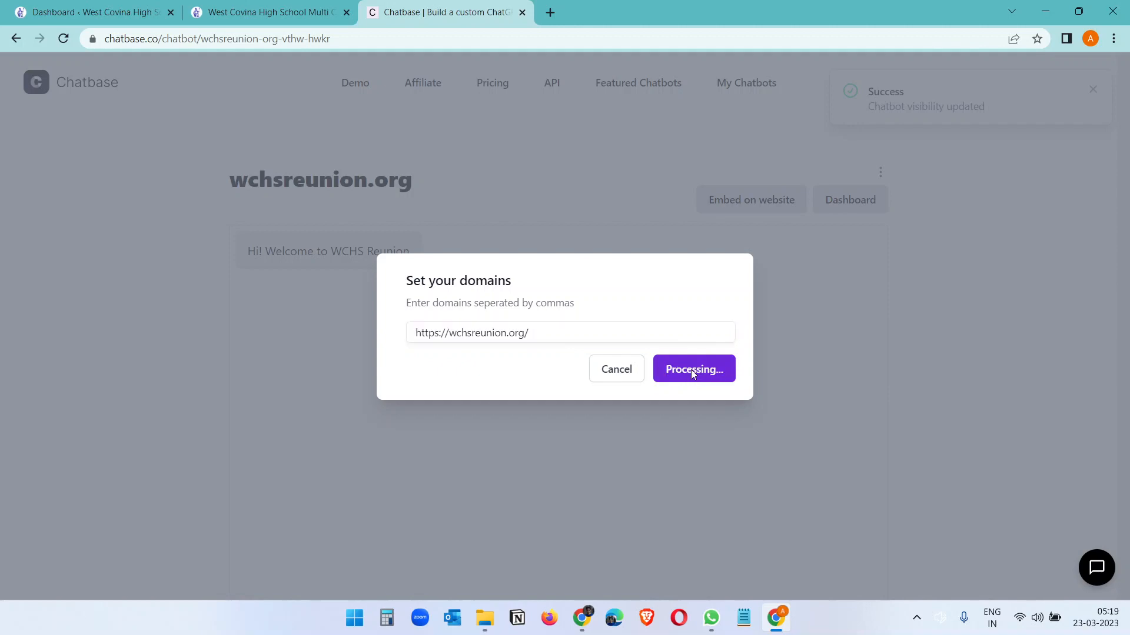
{"action": "left_click", "coordinate": [692, 369]}
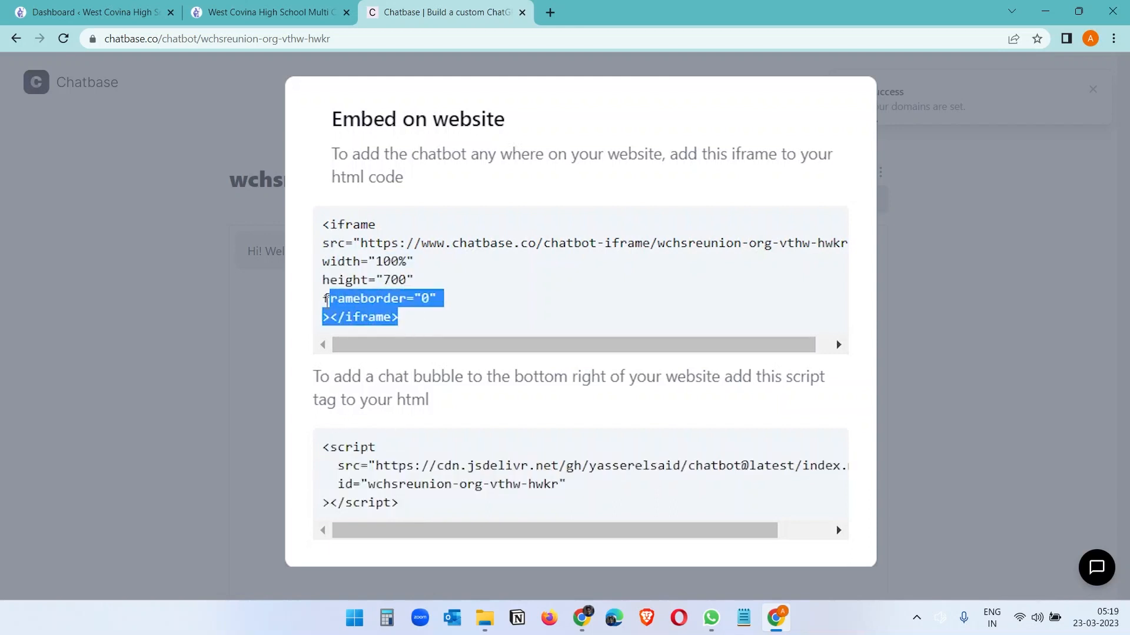
Look over the reunion home page, then return to the Chatbase embed code.
{"action": "left_click", "coordinate": [267, 12]}
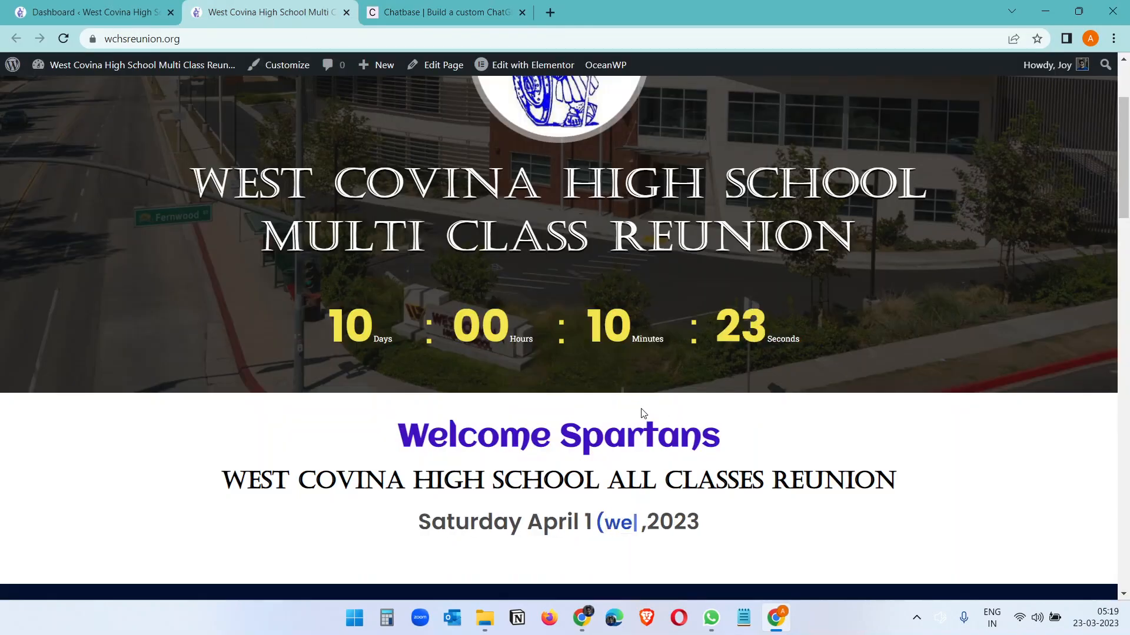
{"action": "scroll", "scroll_direction": "down", "scroll_amount": 3}
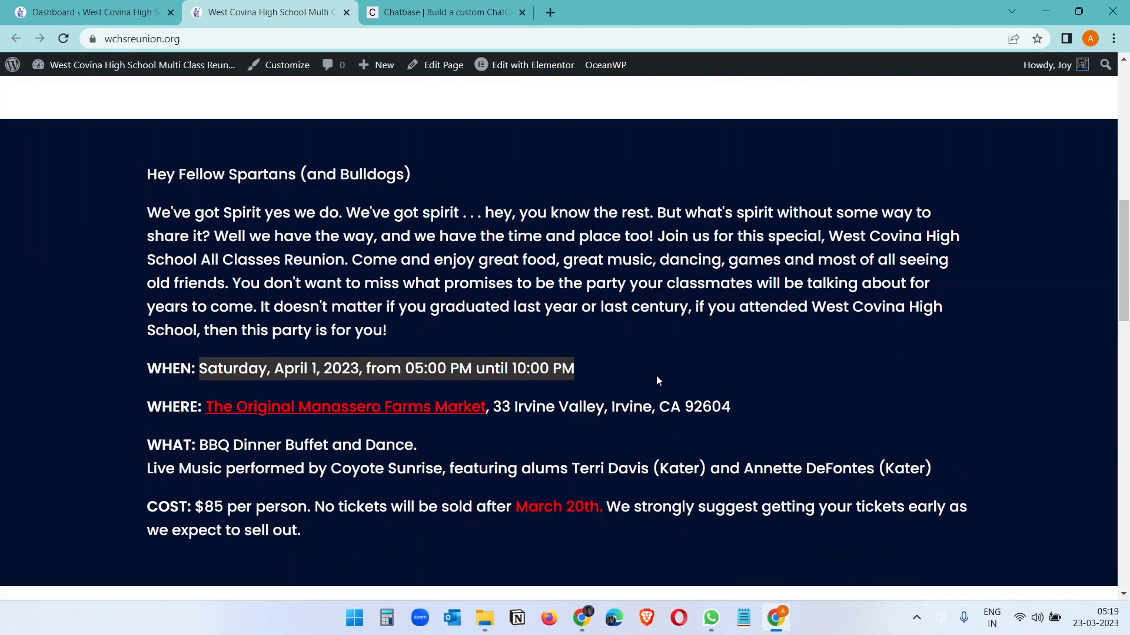
{"action": "scroll", "scroll_direction": "down", "scroll_amount": 3}
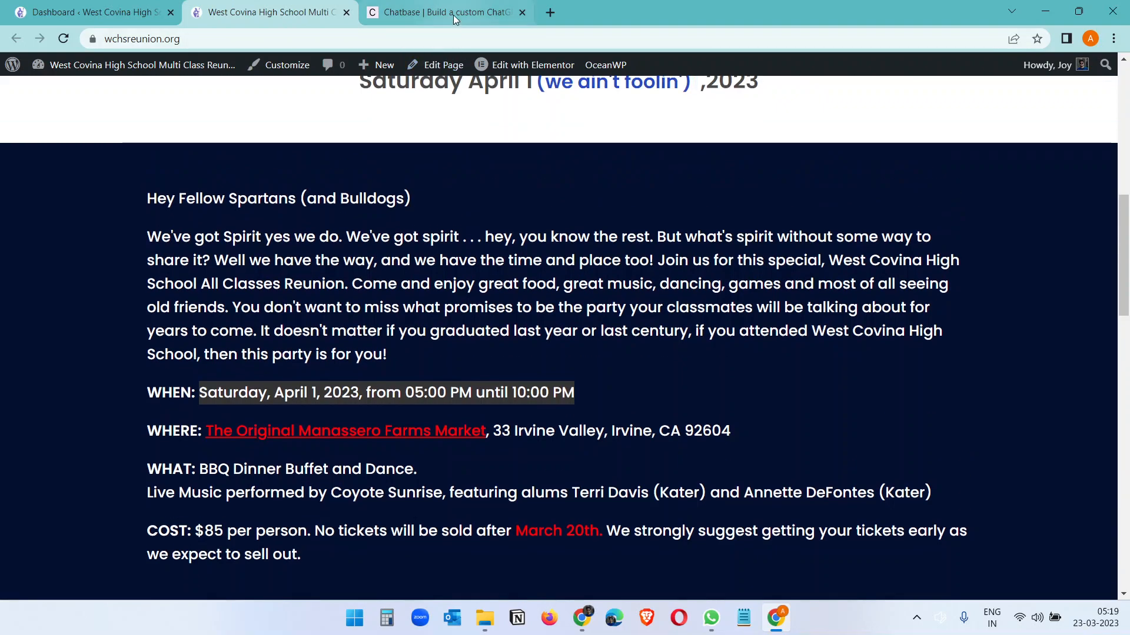
{"action": "left_click", "coordinate": [445, 12]}
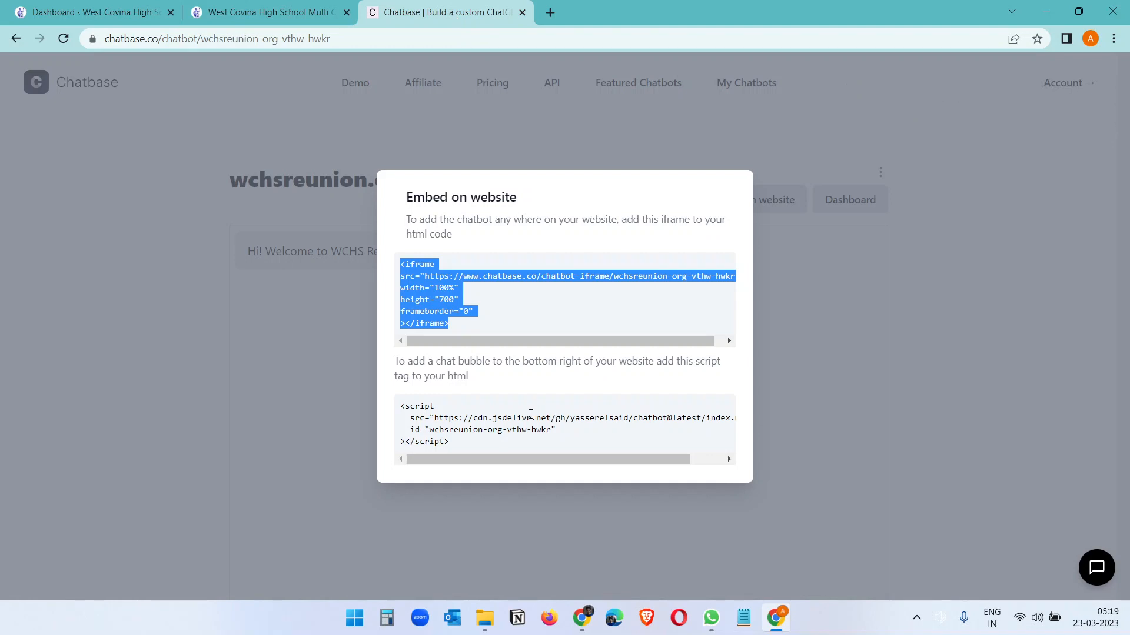
{"action": "mouse_move", "coordinate": [1096, 568]}
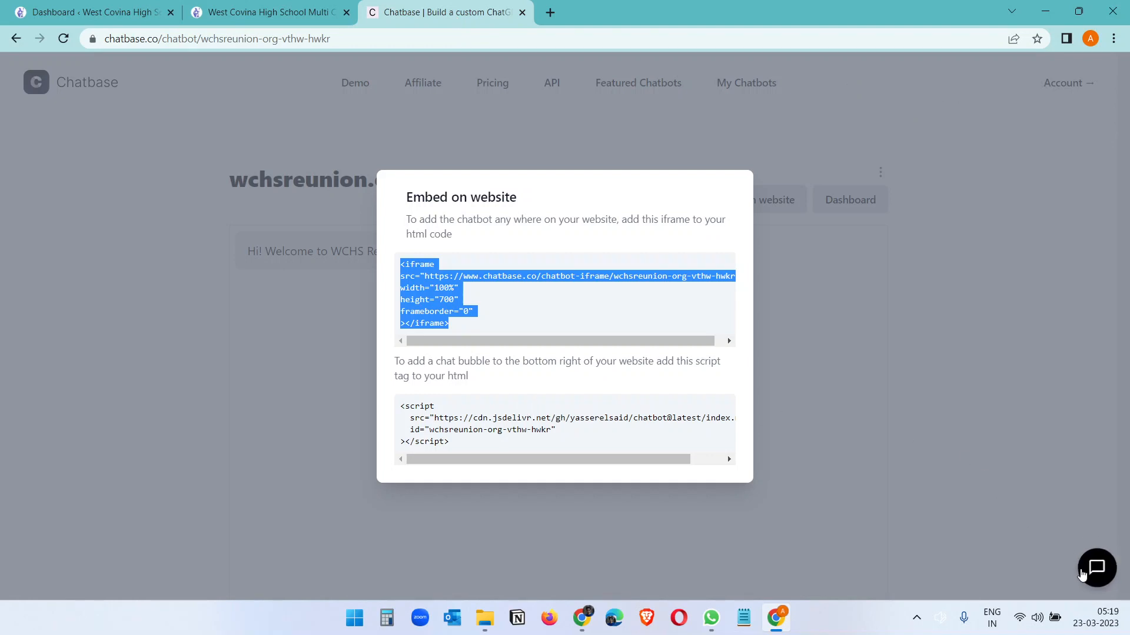
{"action": "mouse_move", "coordinate": [496, 401]}
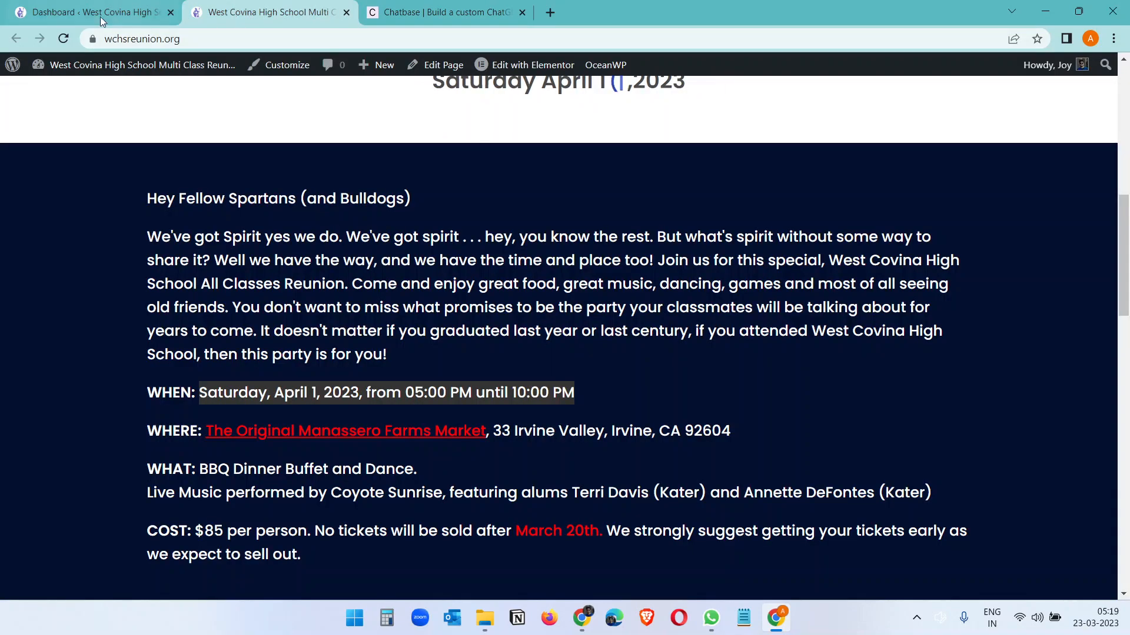
In the WordPress admin, search Plugins > Add New for 'code'.
{"action": "left_click", "coordinate": [86, 12]}
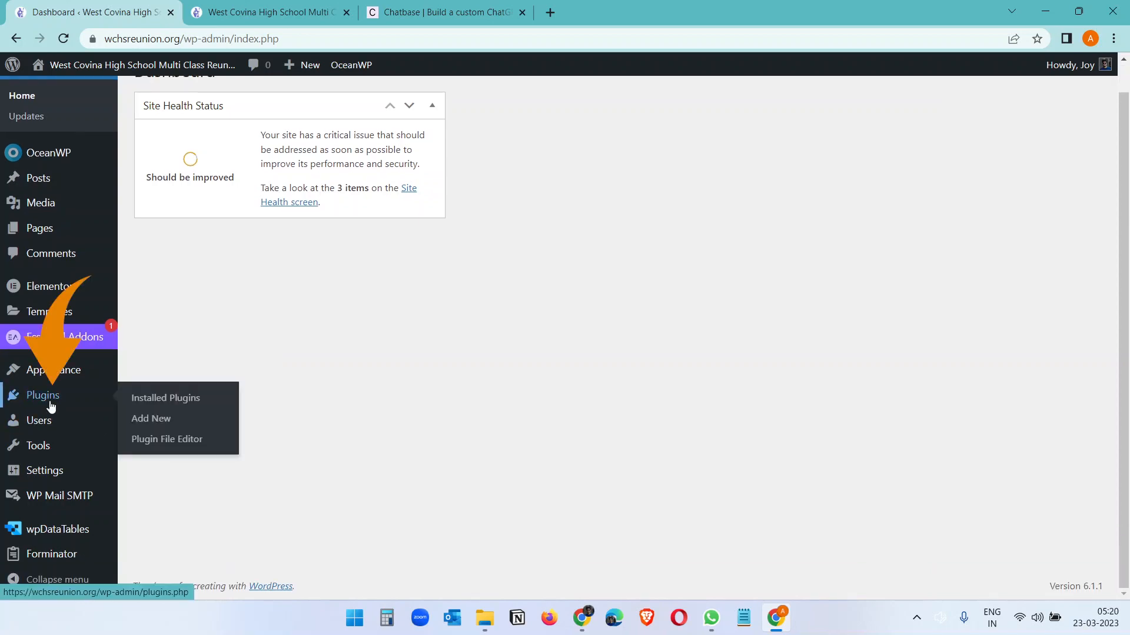
{"action": "left_click", "coordinate": [151, 418]}
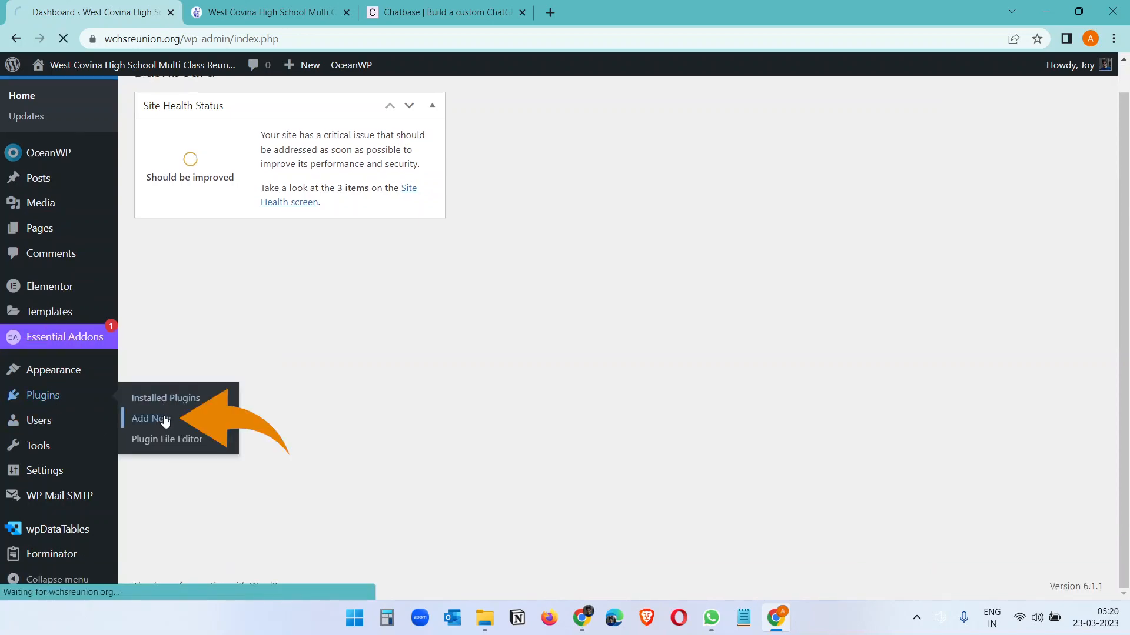
{"action": "left_click", "coordinate": [149, 419]}
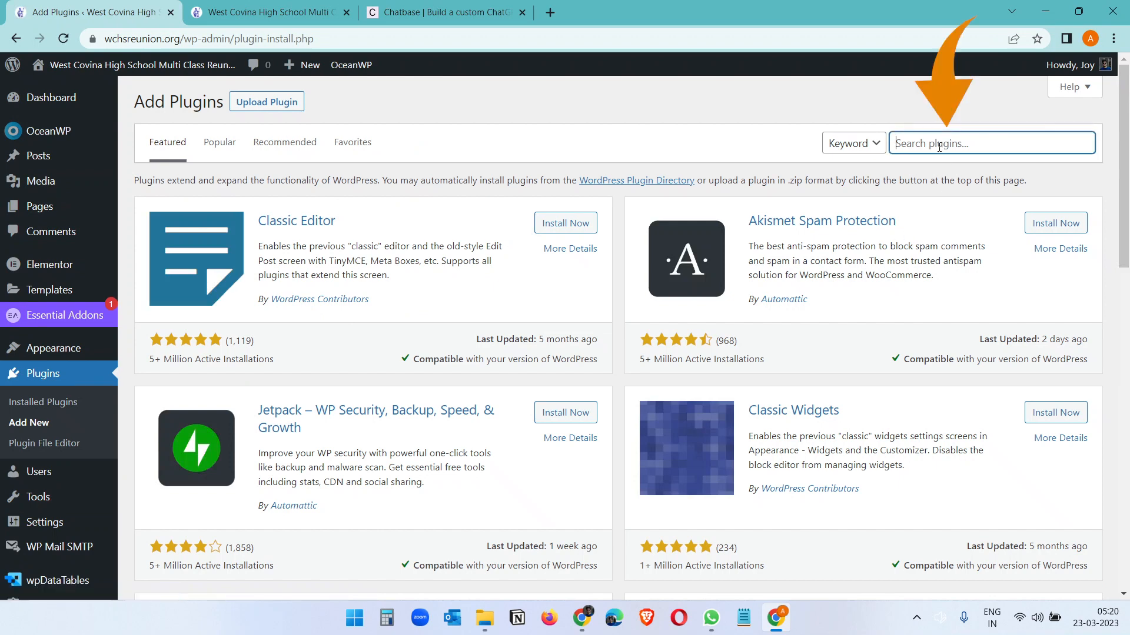
{"action": "type", "text": "code"}
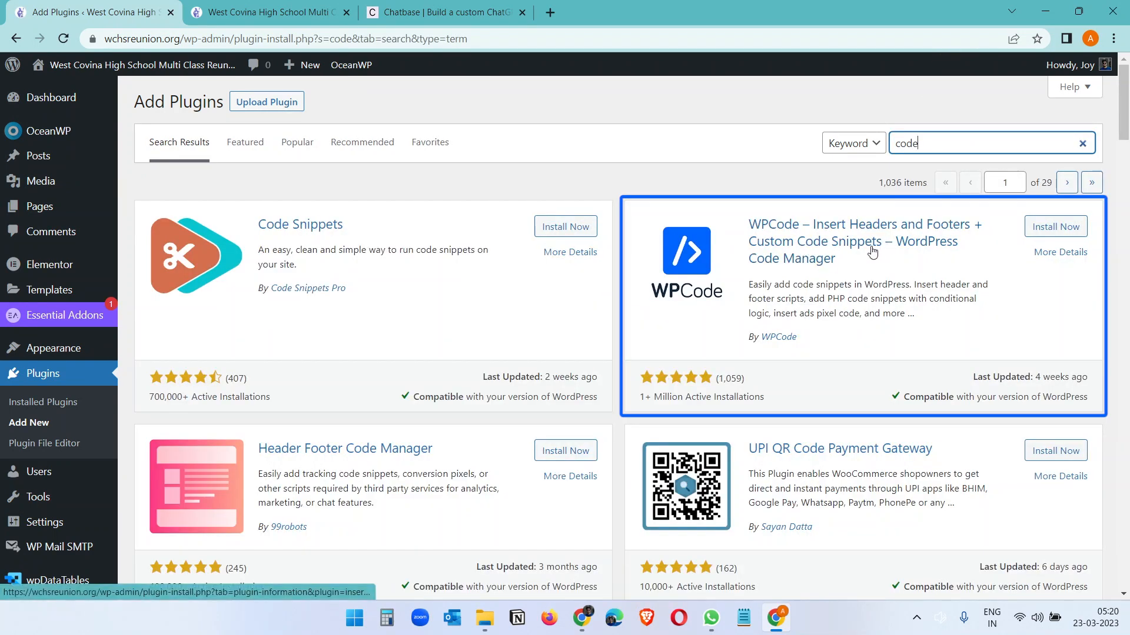
{"action": "mouse_move", "coordinate": [750, 247]}
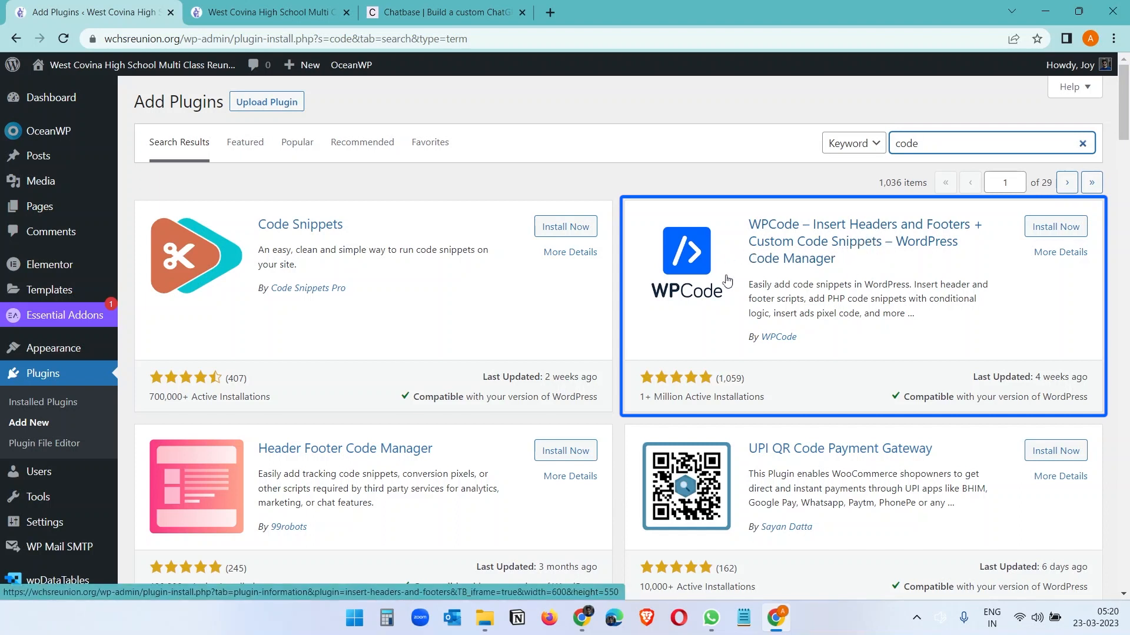
Edit the reunion home page in Elementor and find the HTML widget for the Chatbase script.
{"action": "left_click", "coordinate": [269, 12]}
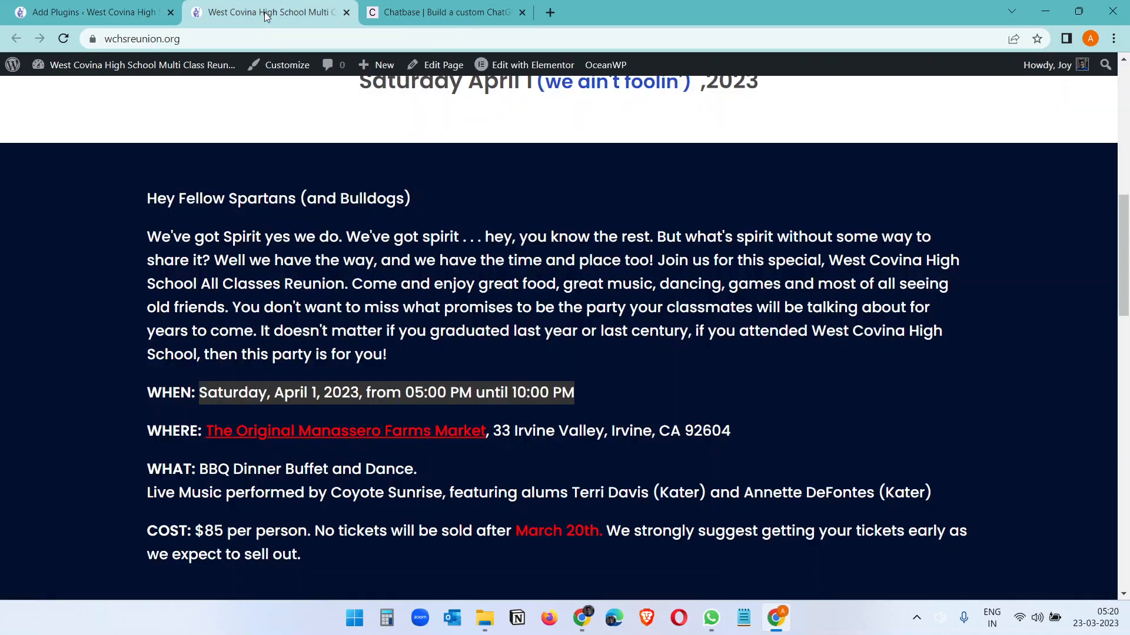
{"action": "scroll", "scroll_direction": "down", "scroll_amount": 3}
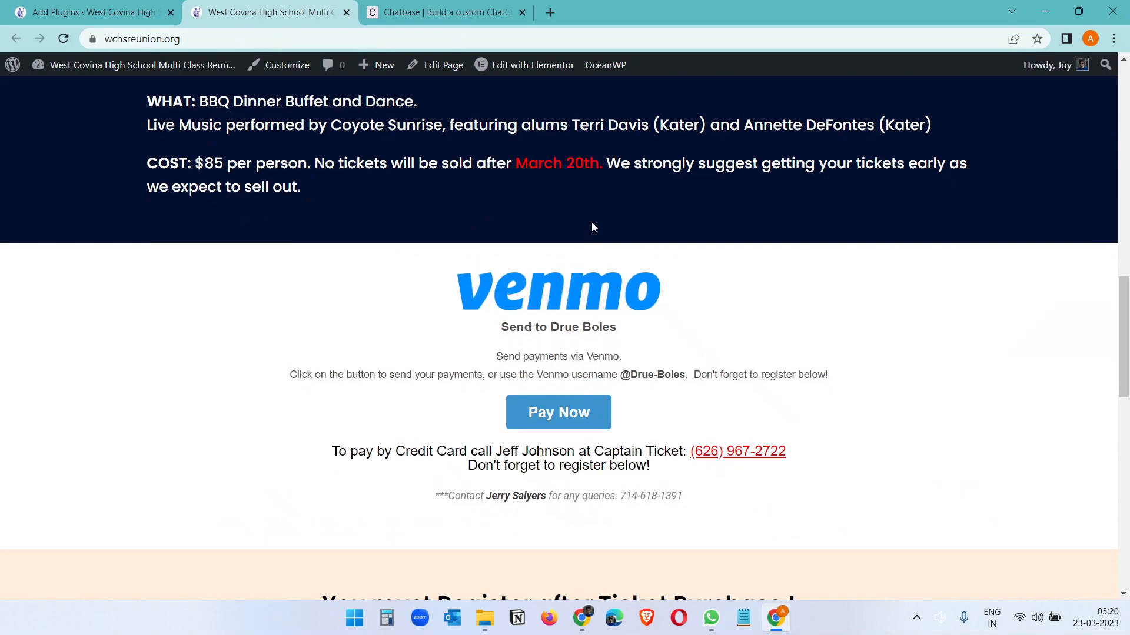
{"action": "scroll", "scroll_direction": "up", "scroll_amount": 3}
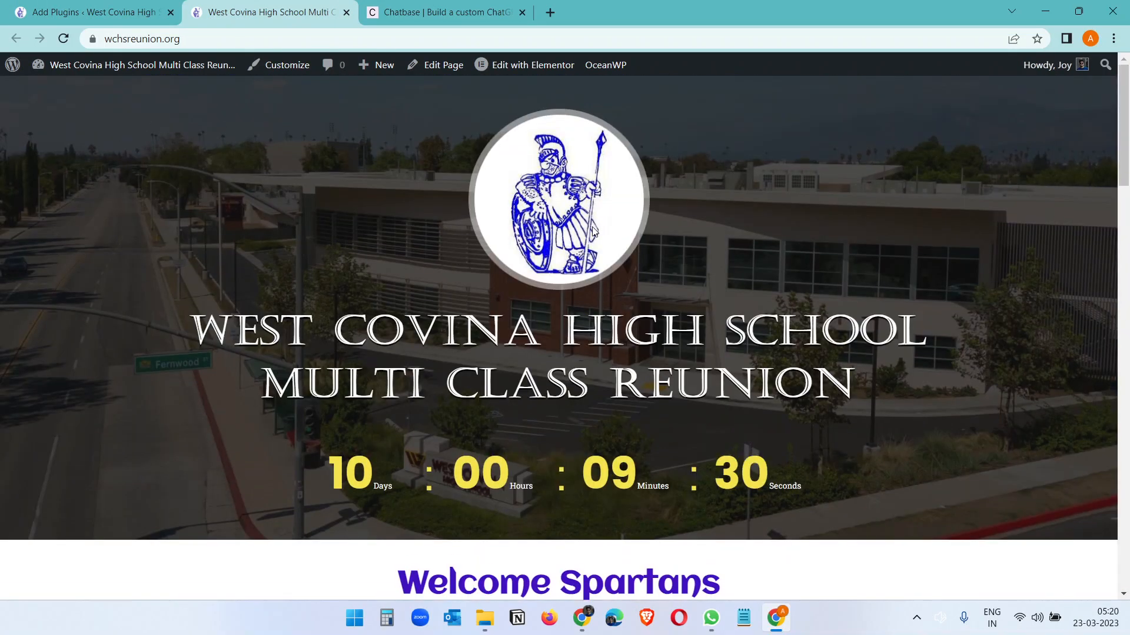
{"action": "left_click", "coordinate": [532, 64]}
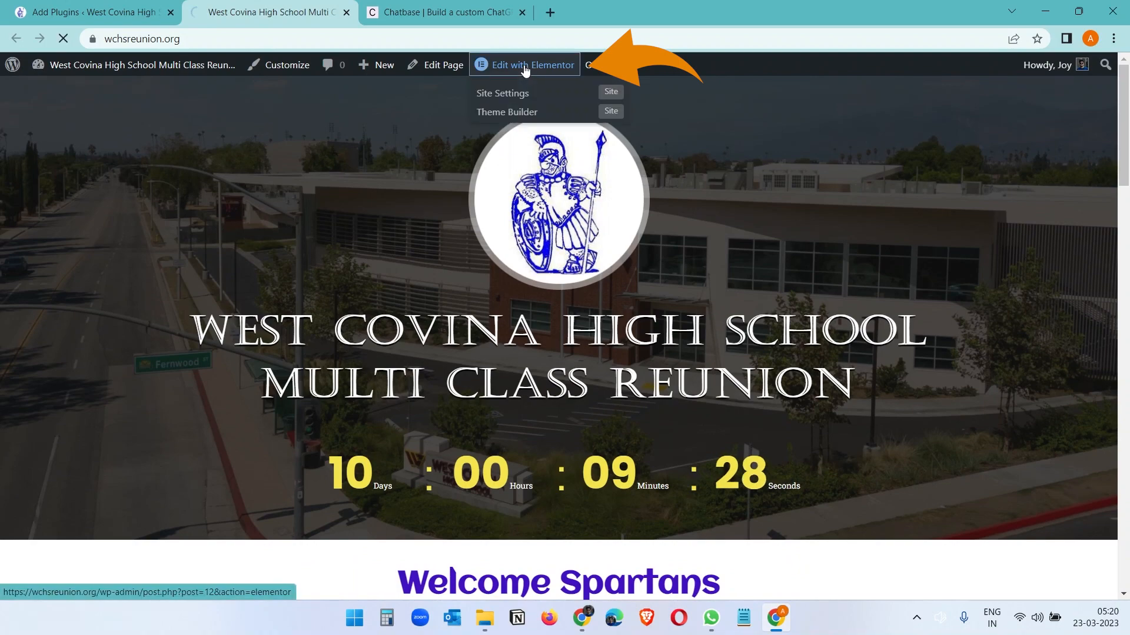
{"action": "left_click", "coordinate": [532, 64]}
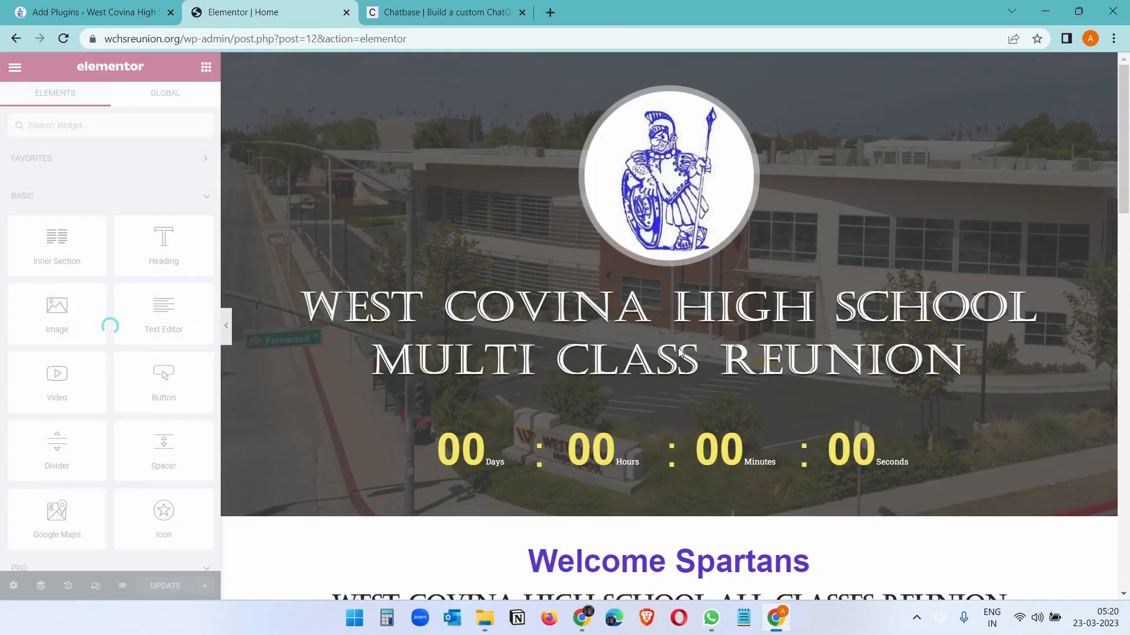
{"action": "scroll", "scroll_direction": "down", "scroll_amount": 3}
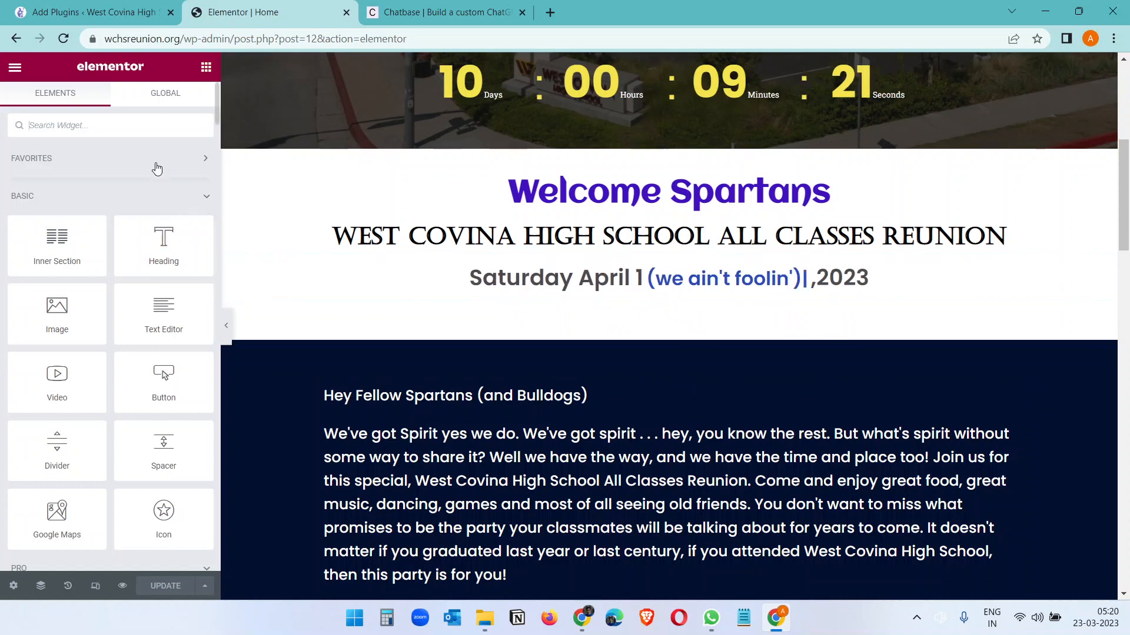
{"action": "type", "text": "html"}
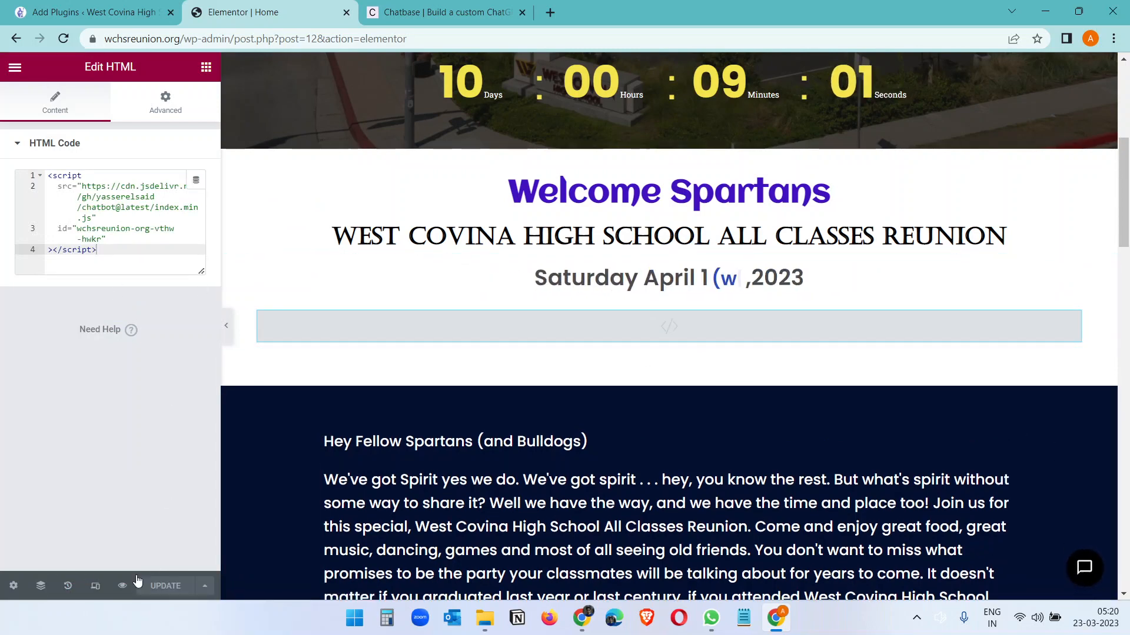
Publish the home page and ask the live red chat bubble "Where is the place?".
{"action": "left_click", "coordinate": [86, 12]}
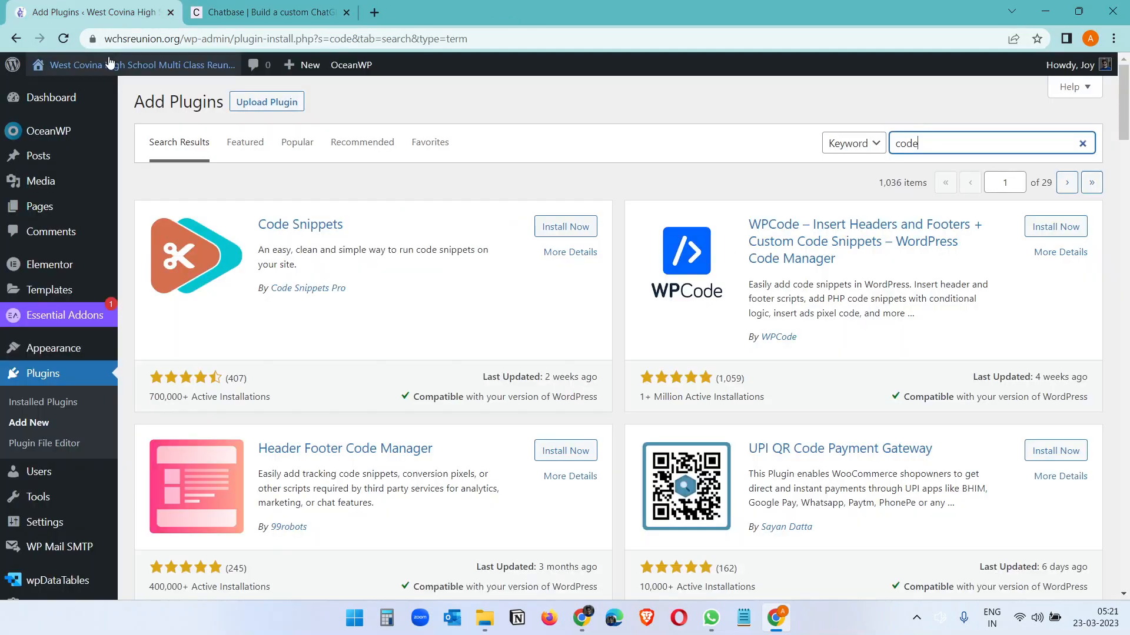
{"action": "left_click", "coordinate": [267, 12]}
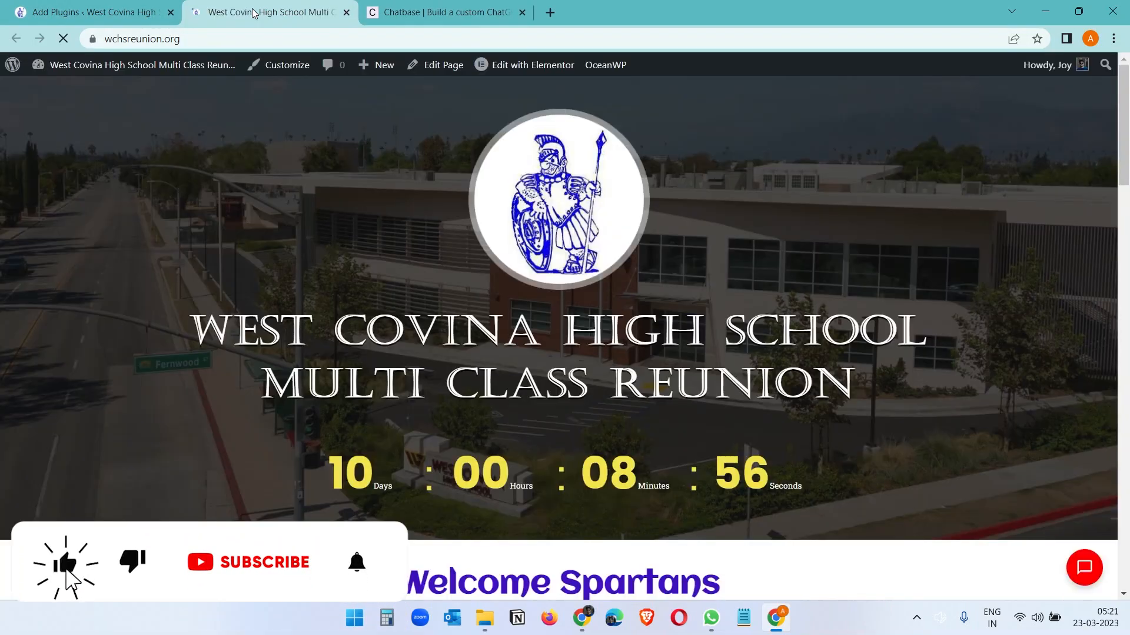
{"action": "left_click", "coordinate": [248, 563]}
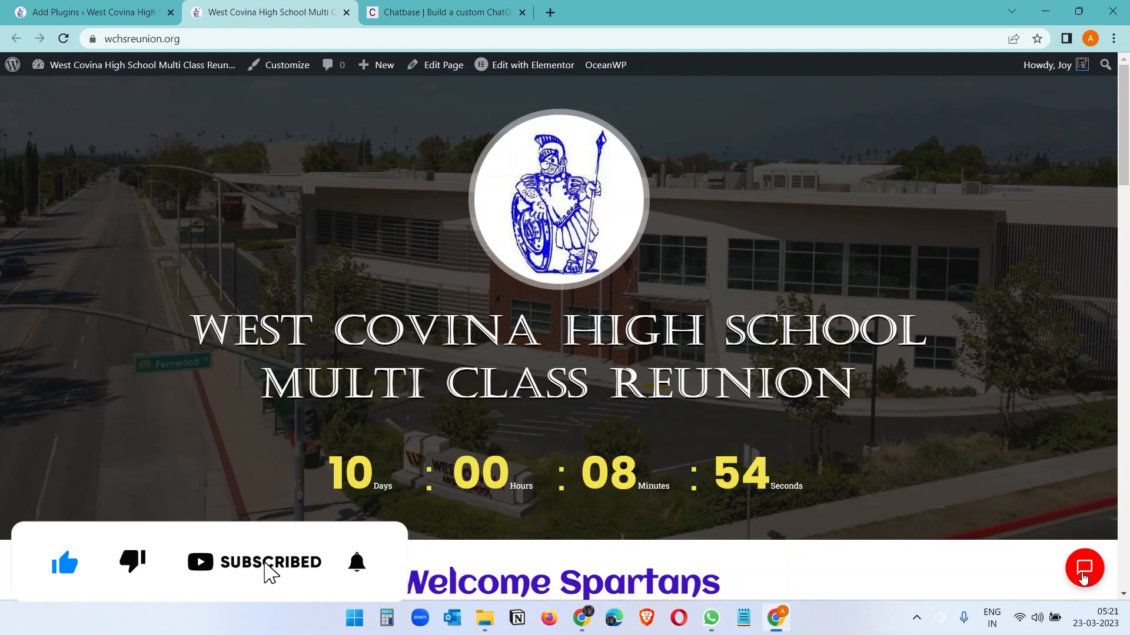
{"action": "left_click", "coordinate": [1084, 568]}
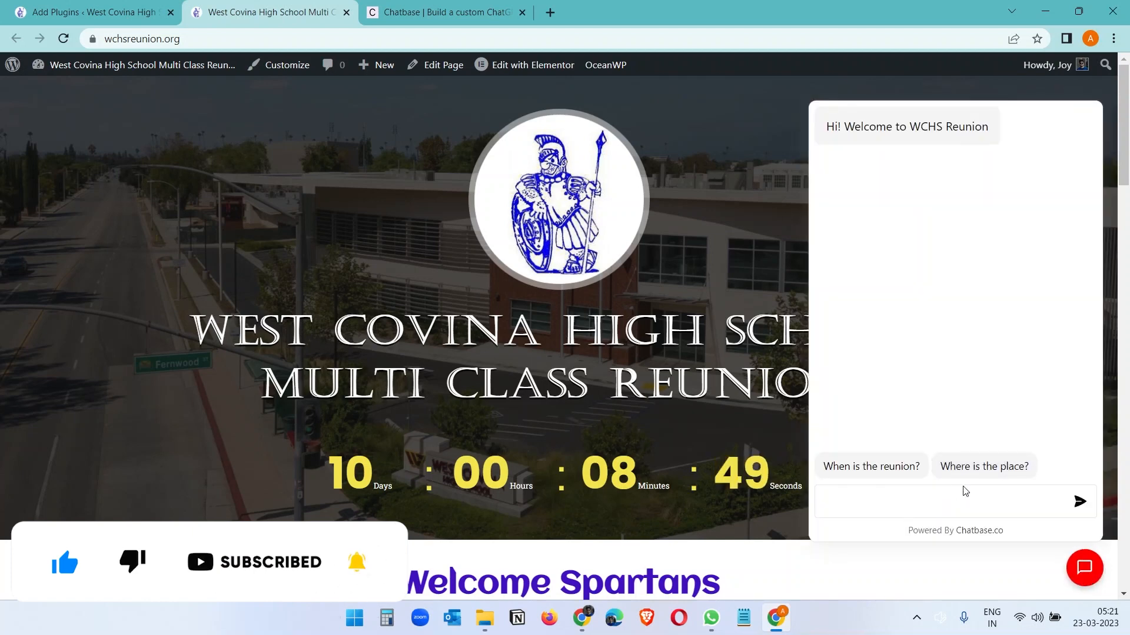
{"action": "left_click", "coordinate": [983, 466]}
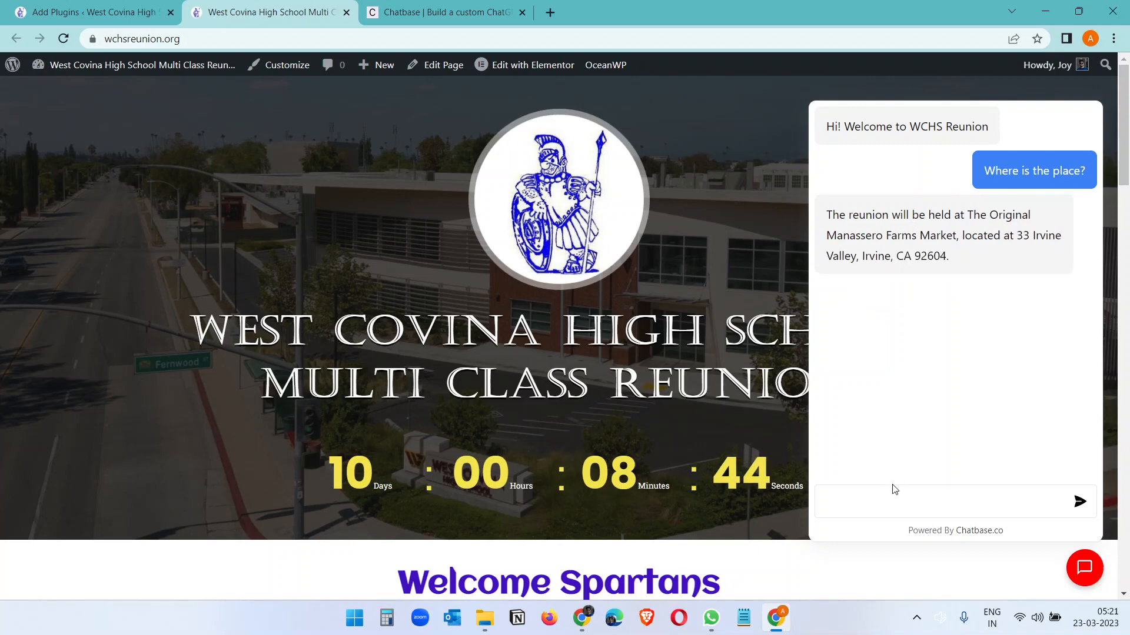
Ask the bot "What is ChatGPT" and see it decline the unrelated question.
{"action": "left_click", "coordinate": [936, 502]}
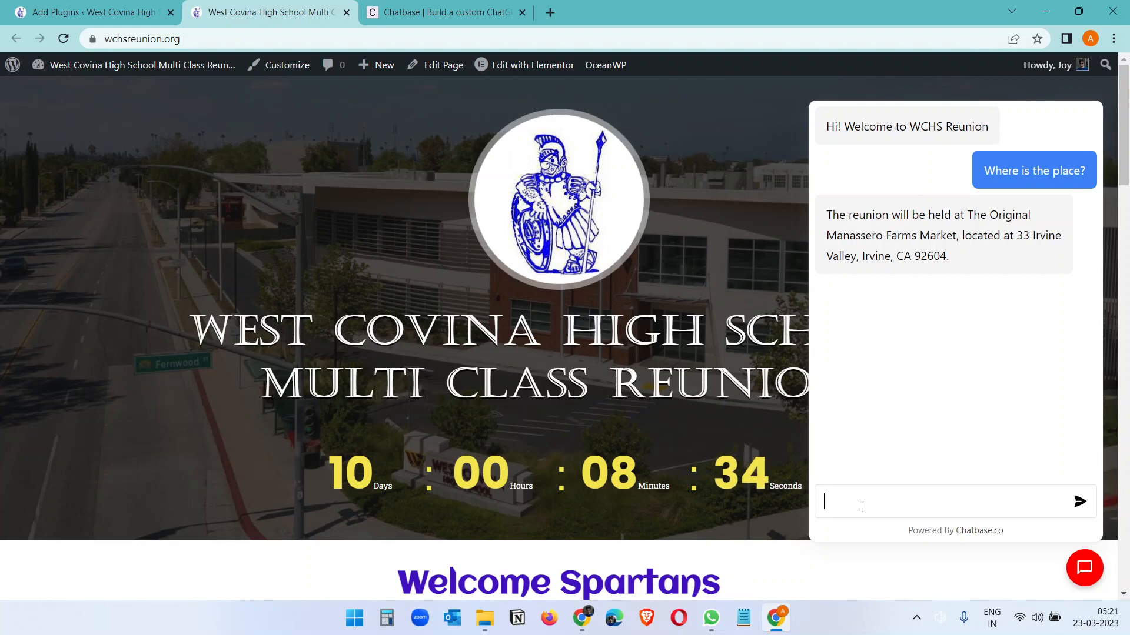
{"action": "type", "text": "What is"}
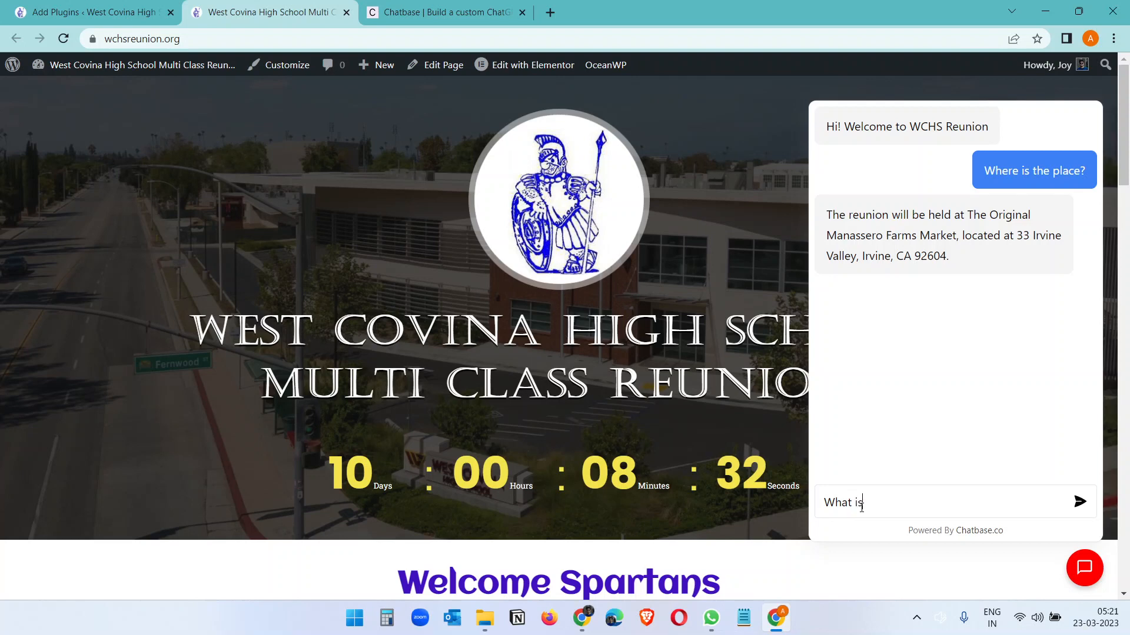
{"action": "type", "text": "ChatGPT"}
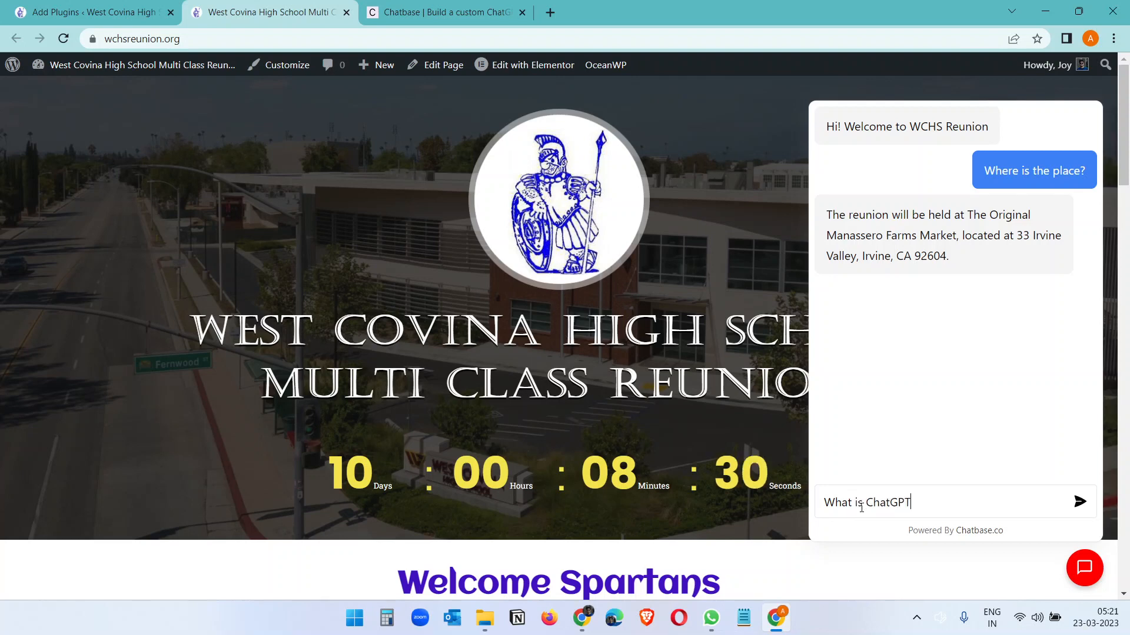
{"action": "left_click", "coordinate": [1079, 502]}
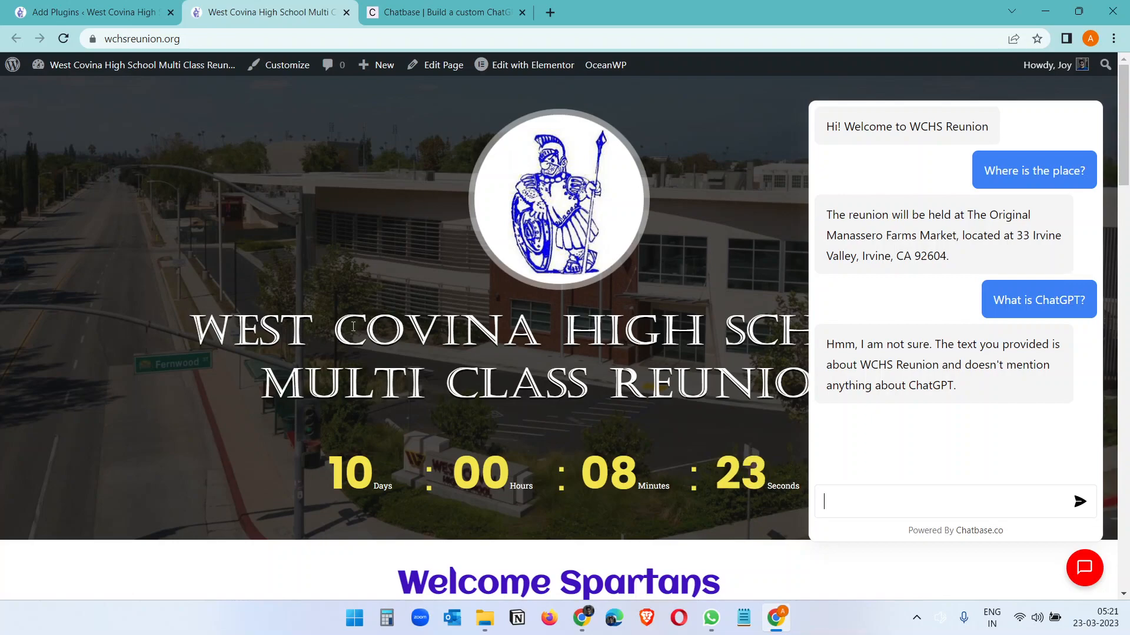
{"action": "scroll", "scroll_direction": "down", "scroll_amount": 3}
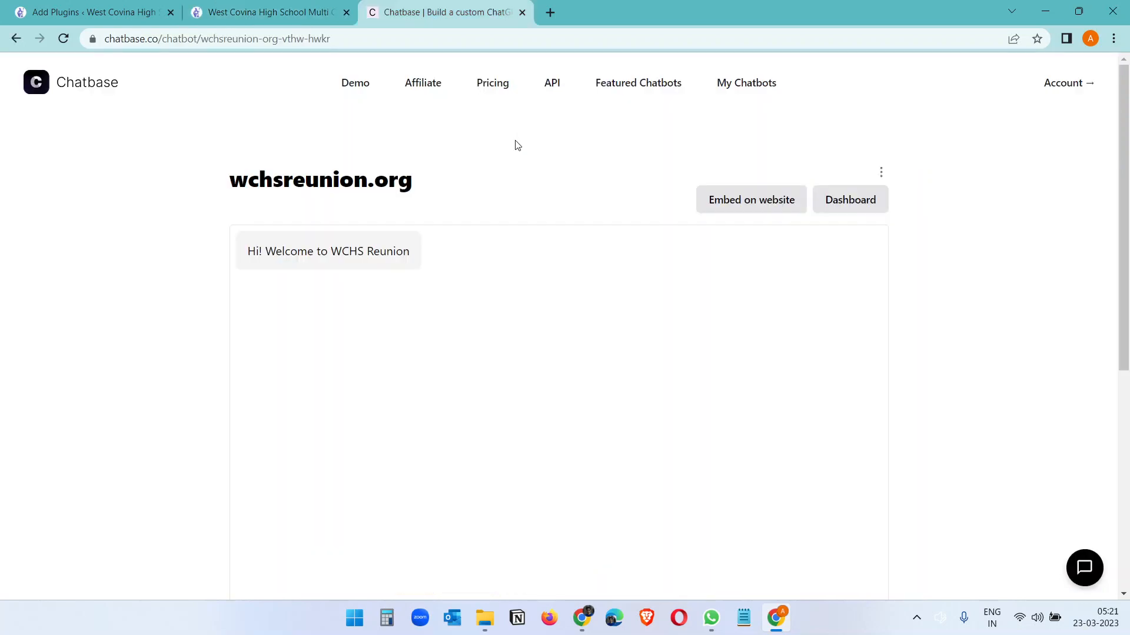
Review Chatbase's pricing plans, then return to the reunion home page with the chatbot.
{"action": "left_click", "coordinate": [492, 83]}
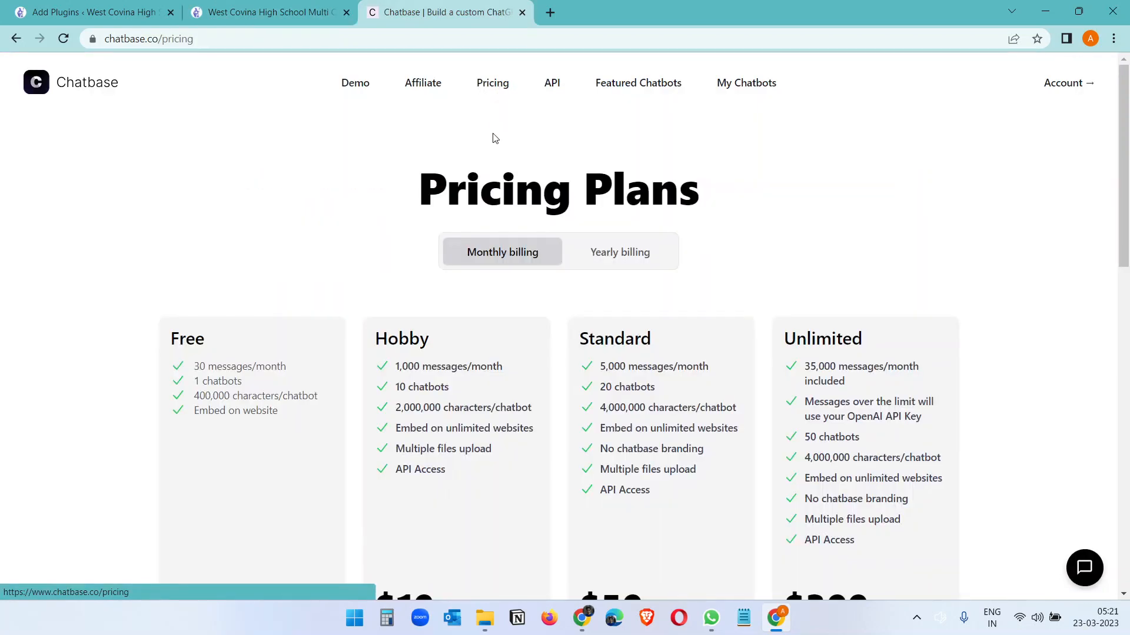
{"action": "scroll", "scroll_direction": "down", "scroll_amount": 3}
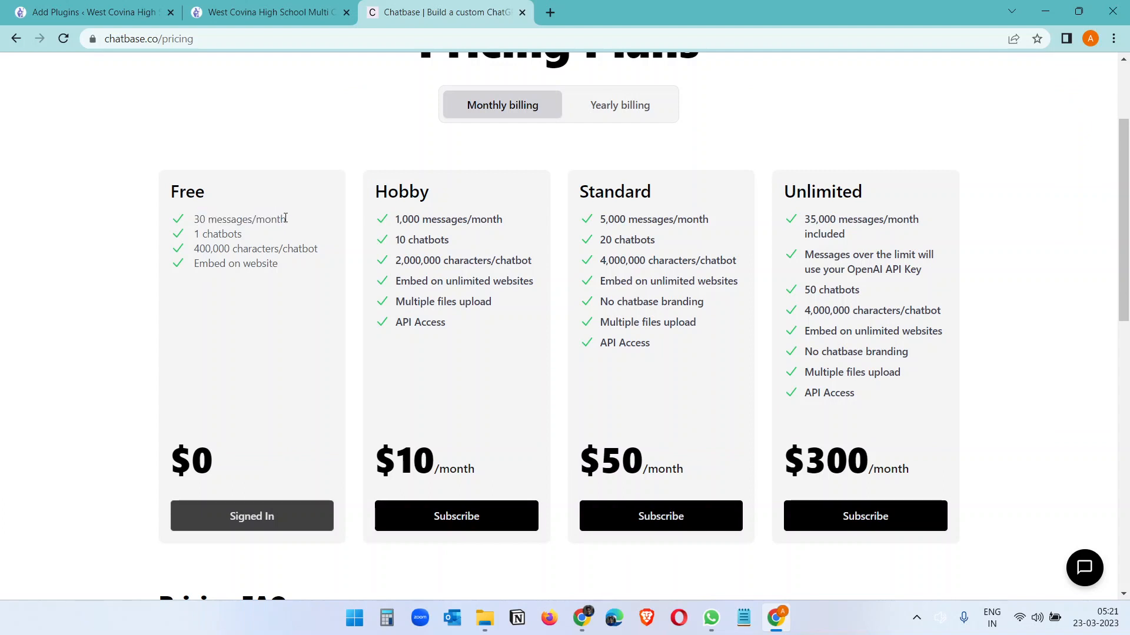
{"action": "mouse_move", "coordinate": [442, 271]}
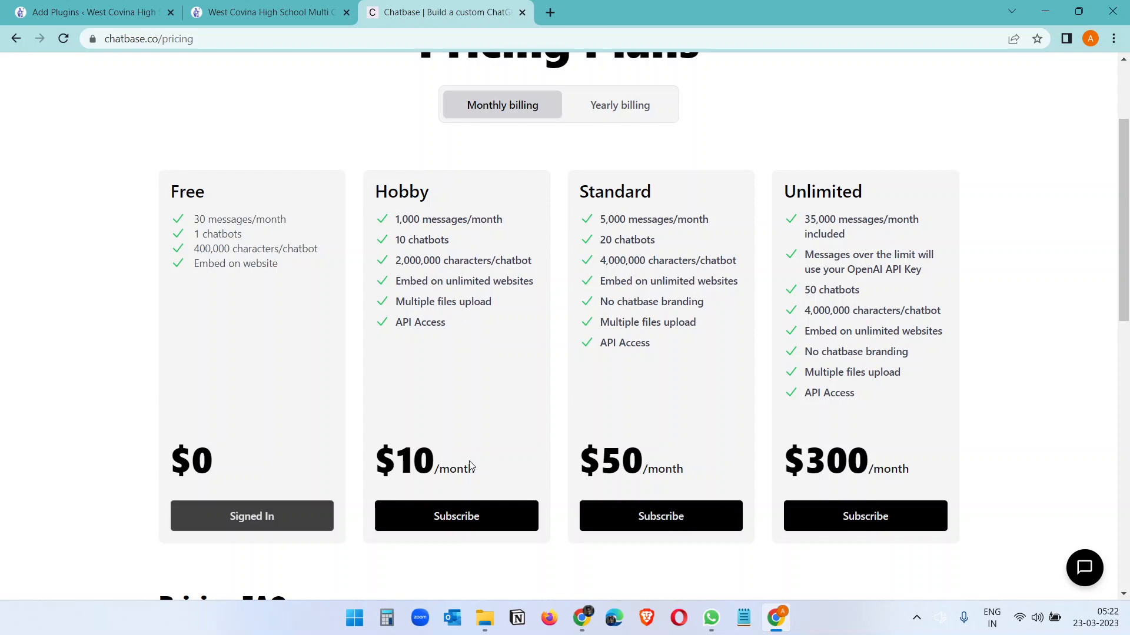
{"action": "mouse_move", "coordinate": [470, 466]}
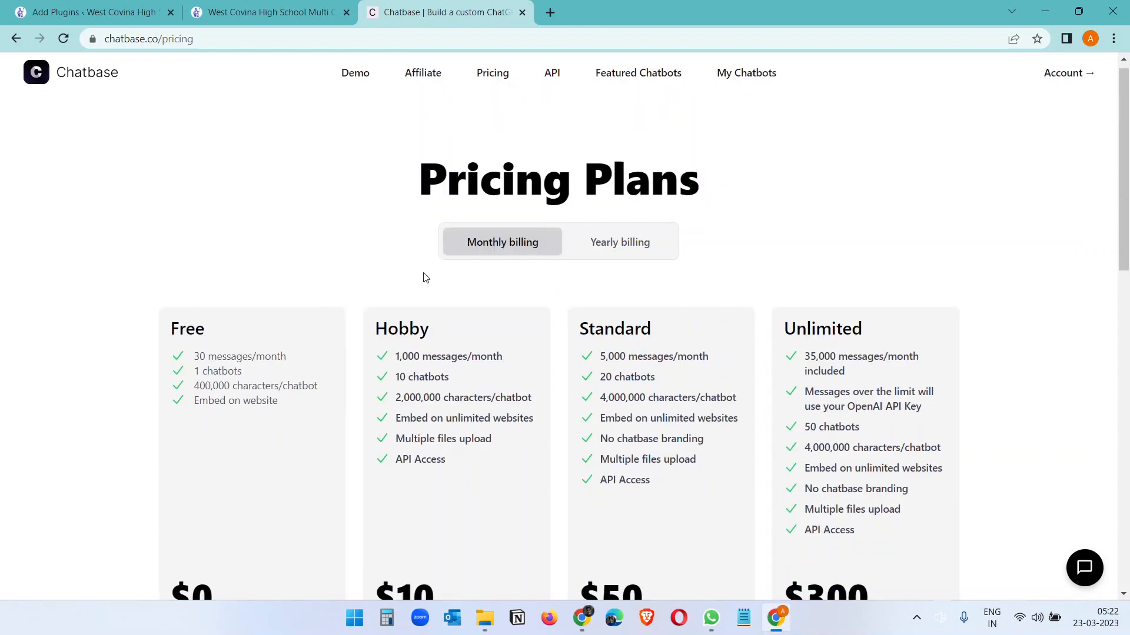
{"action": "left_click", "coordinate": [268, 12]}
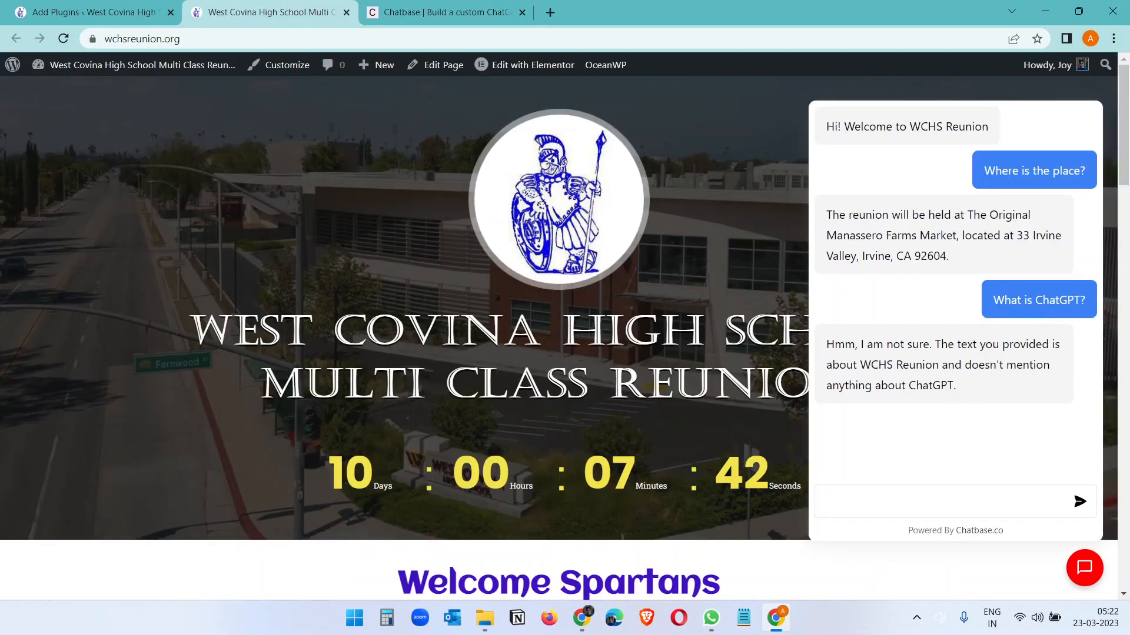